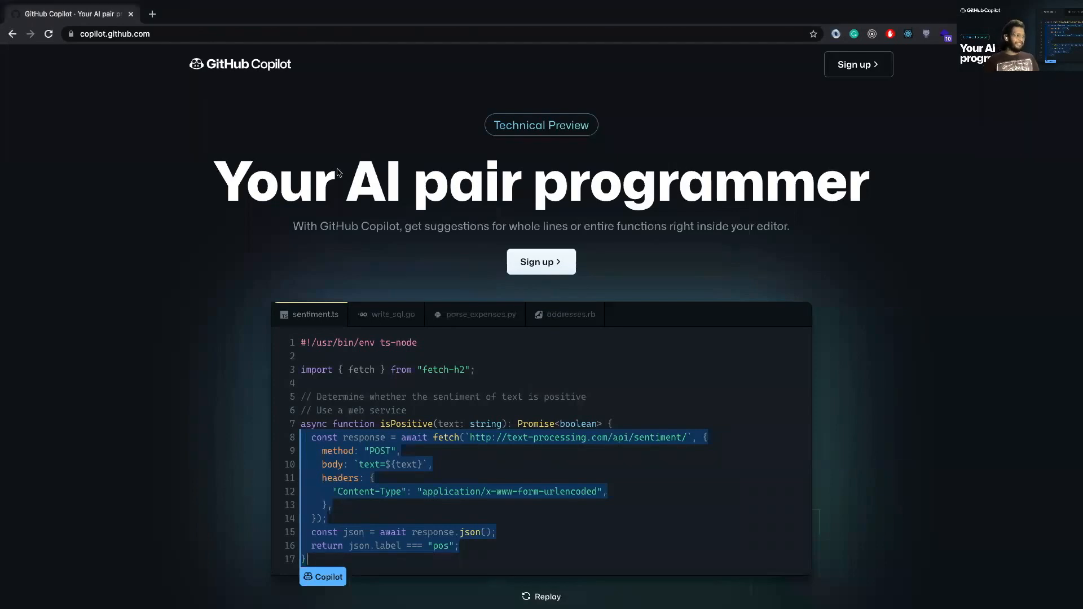
mouse_move(876, 177)
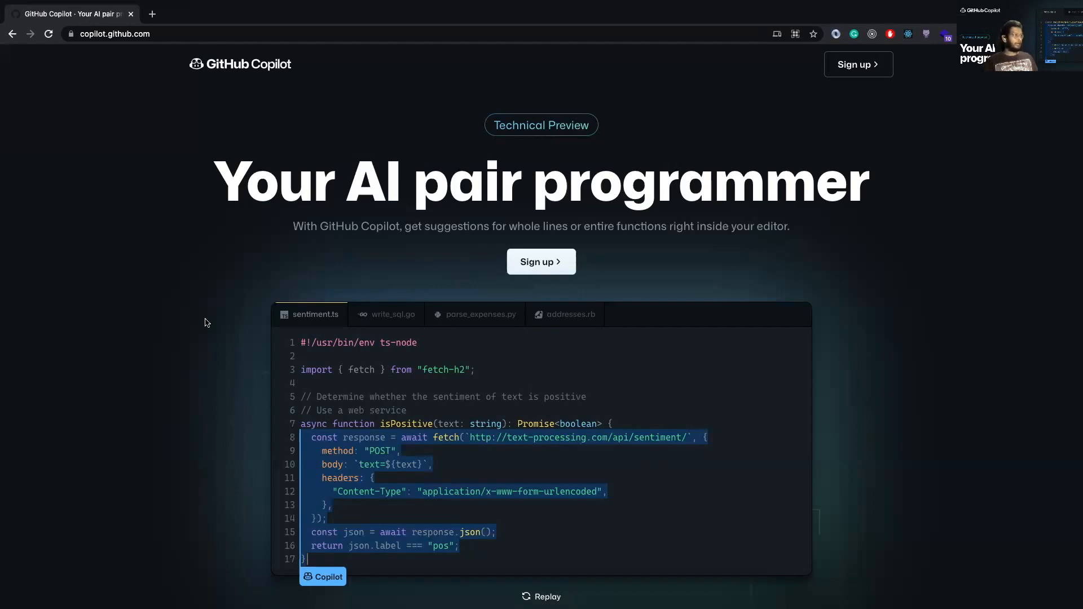
Search Google for 'create react app' and open the reactjs.org Create a New React App result
scroll(down, 3)
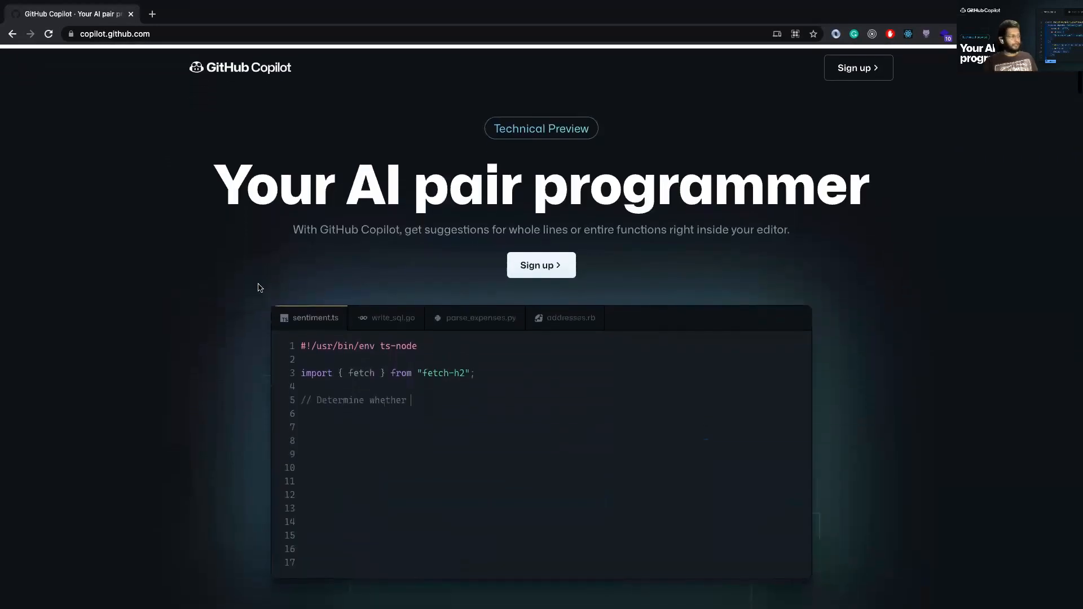
click(285, 13)
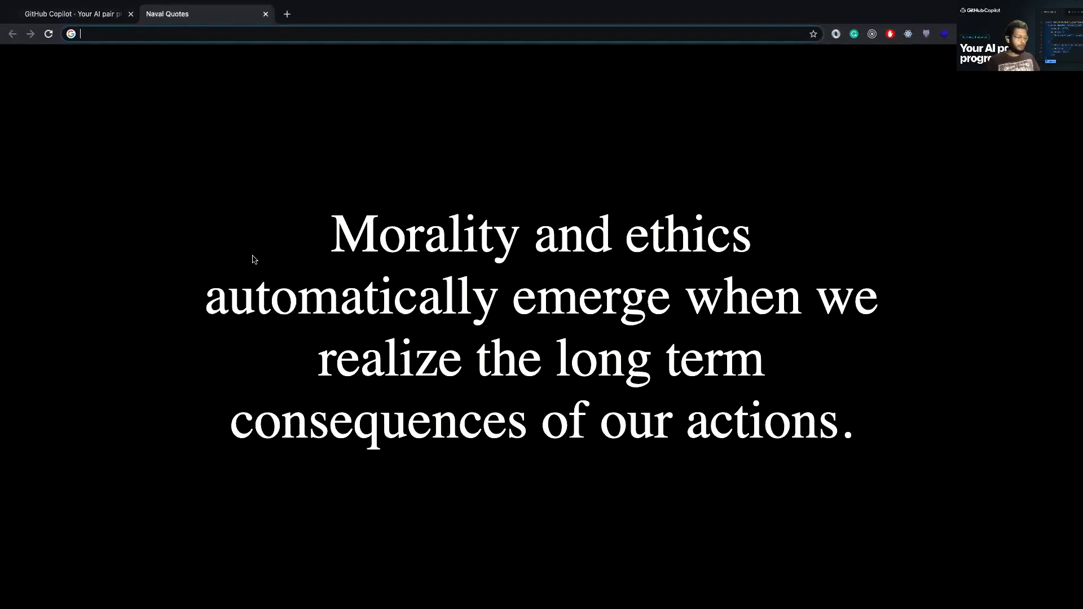
text(create)
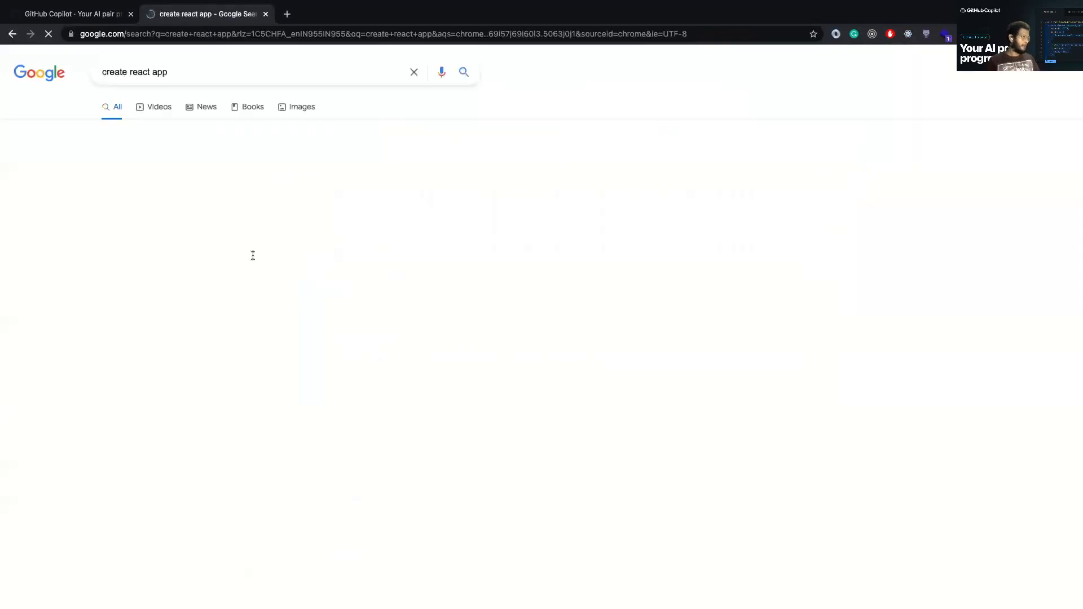
click(184, 168)
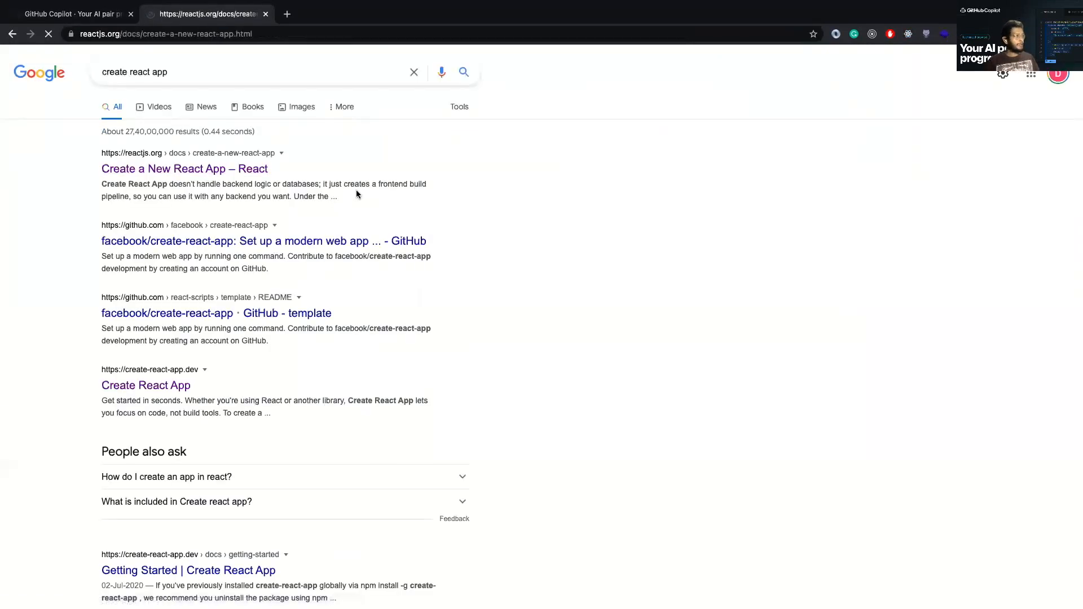
click(184, 168)
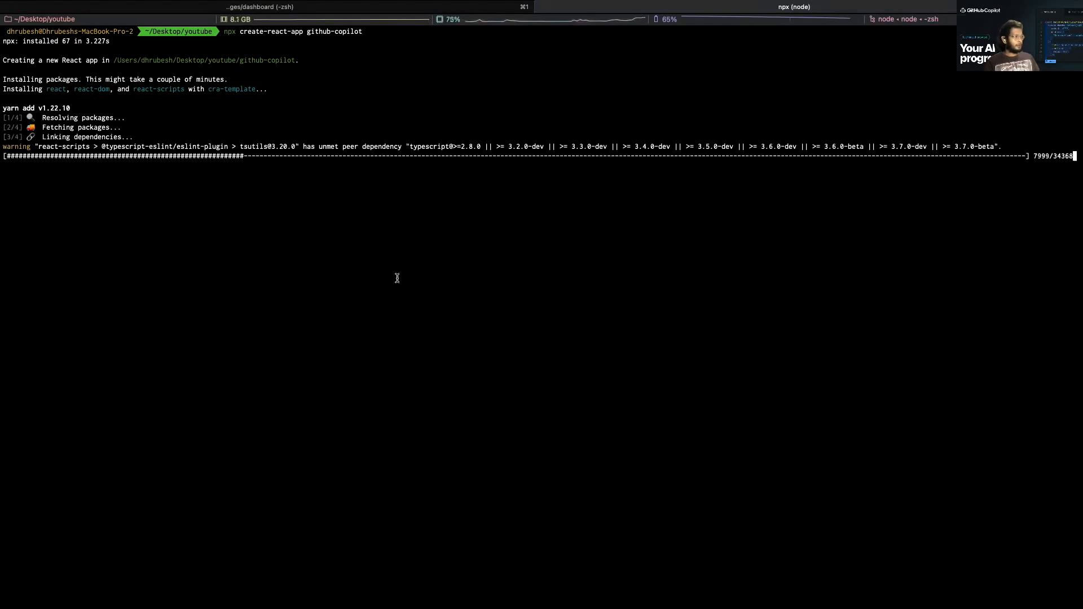
mouse_move(402, 301)
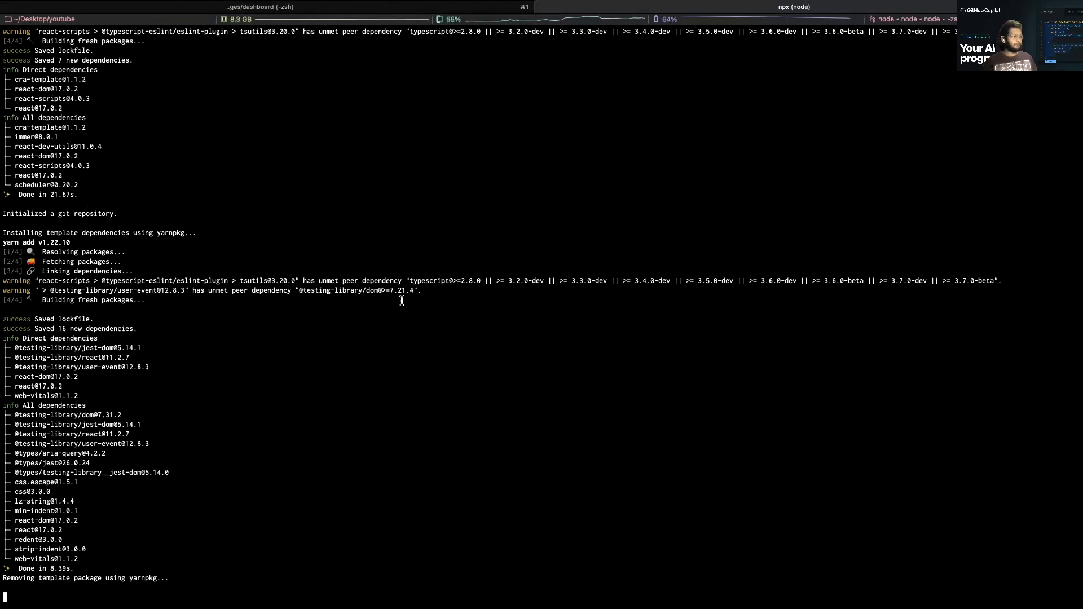
Stop the running dev server with Ctrl+C and open the github-copilot project in VS Code via 'code .'
scroll(down, 3)
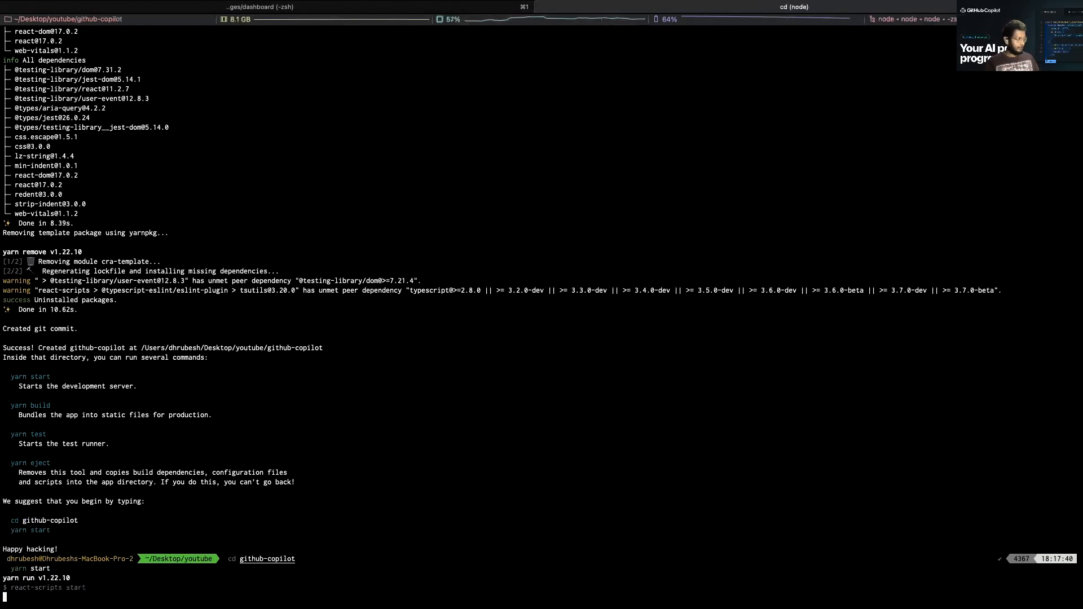
key(ctrl+c)
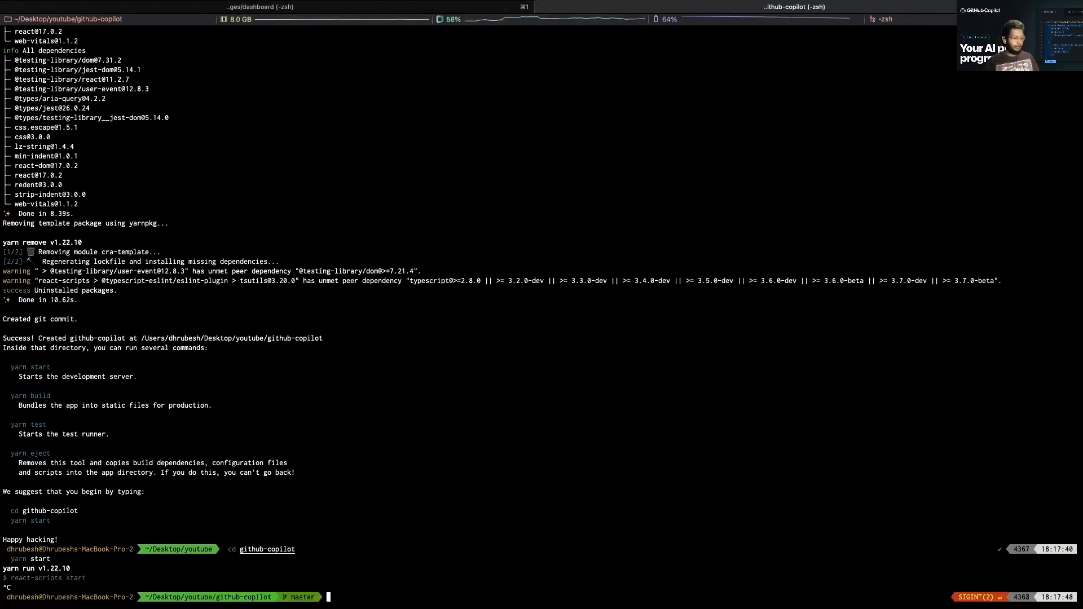
text(code .)
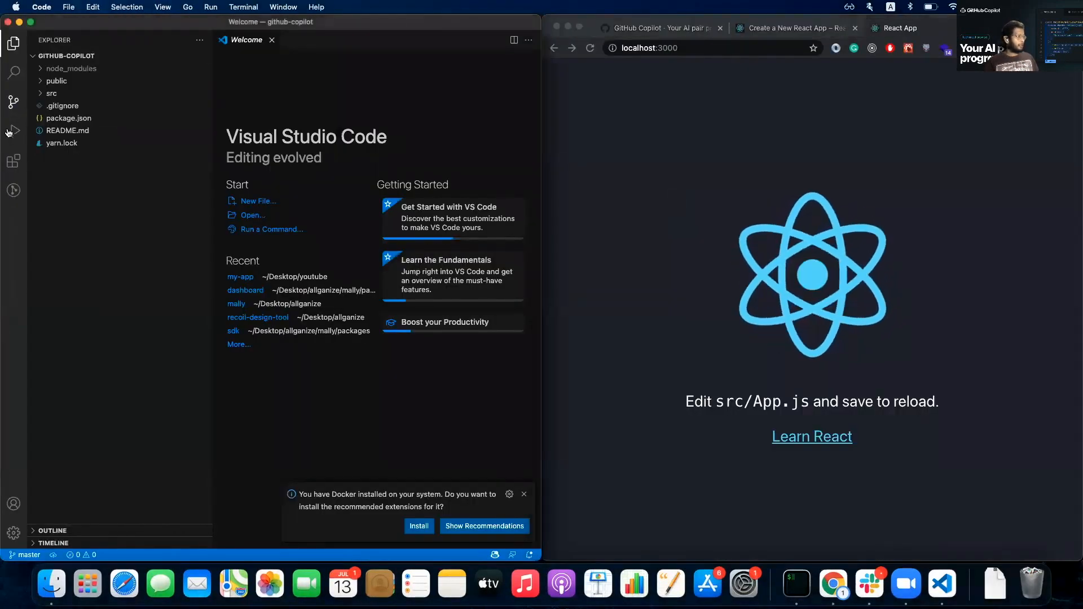
Search installed extensions for 'github c' and show the GitHub Copilot extension's details page full width
click(14, 161)
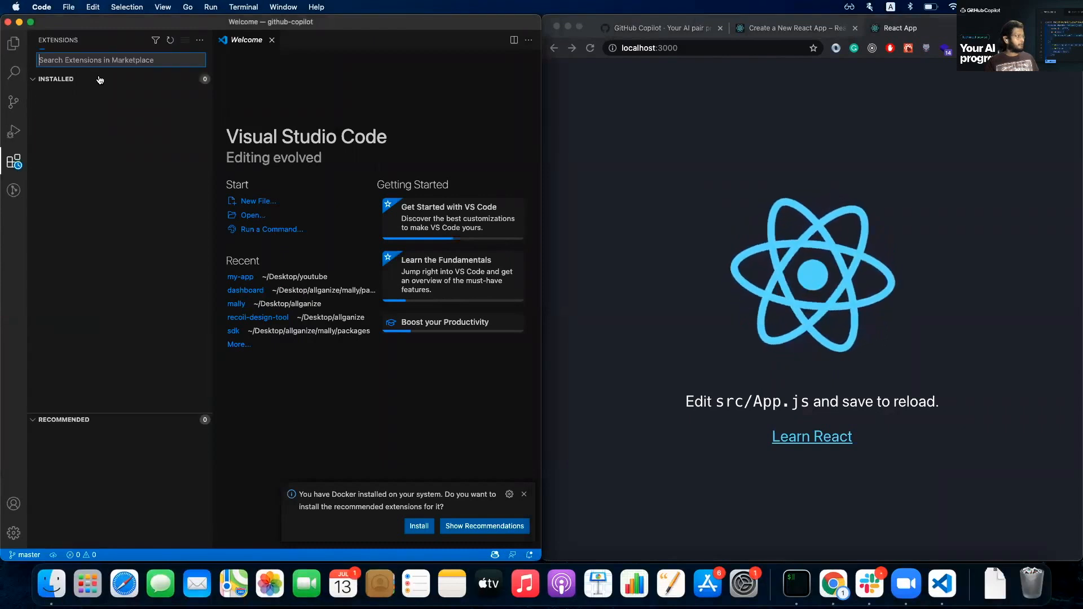
text(github c)
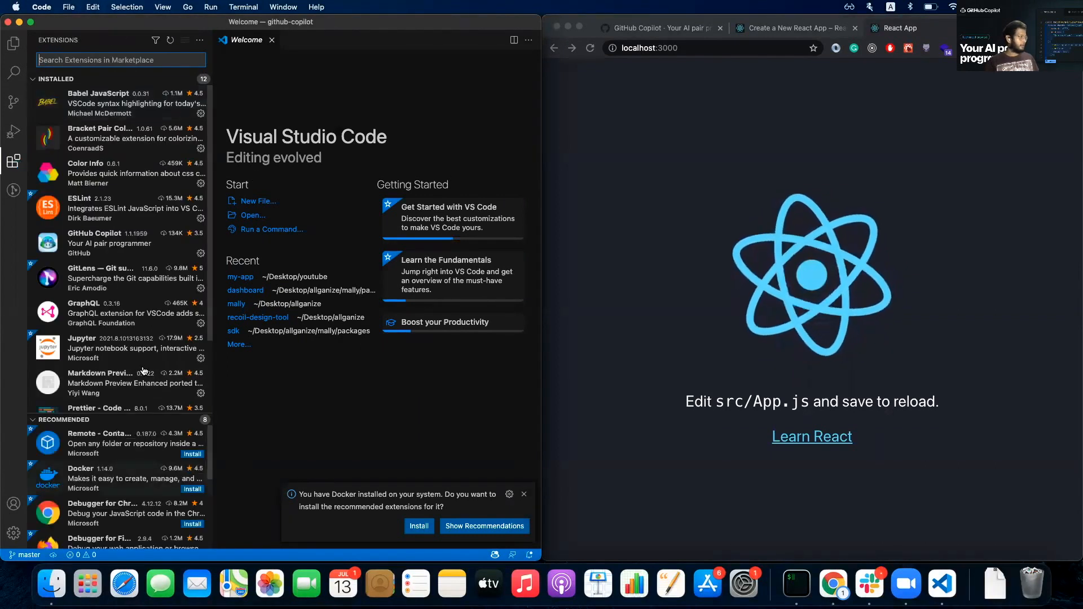
scroll(down, 3)
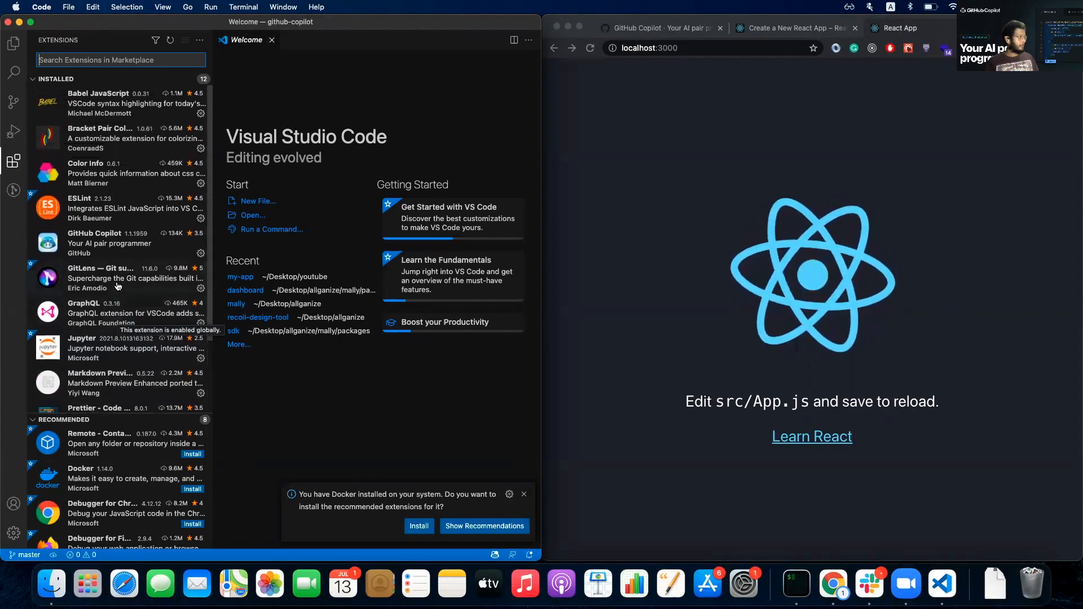
scroll(down, 3)
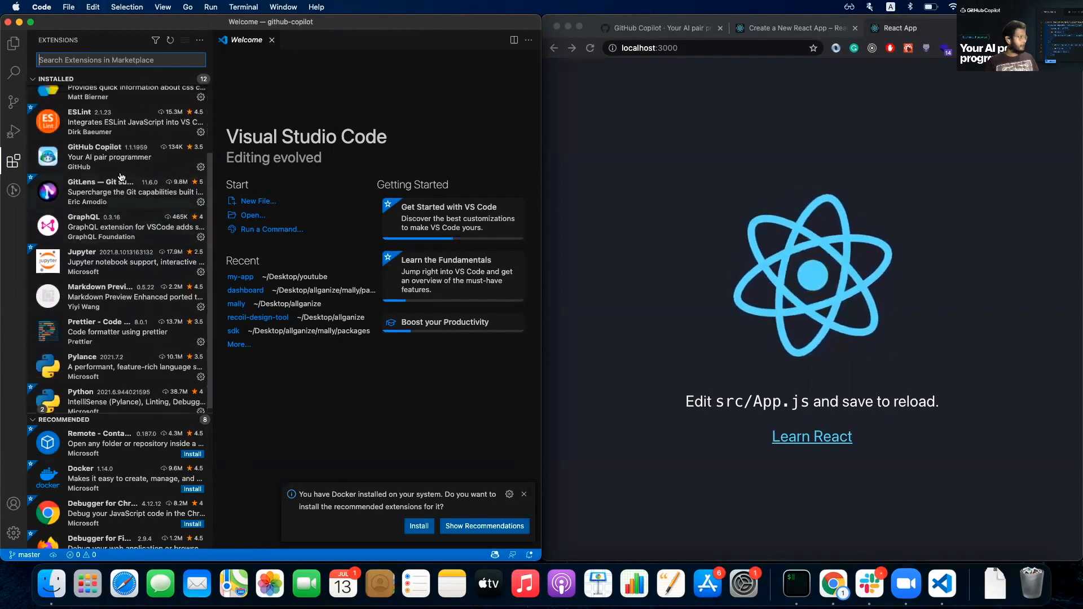
click(103, 157)
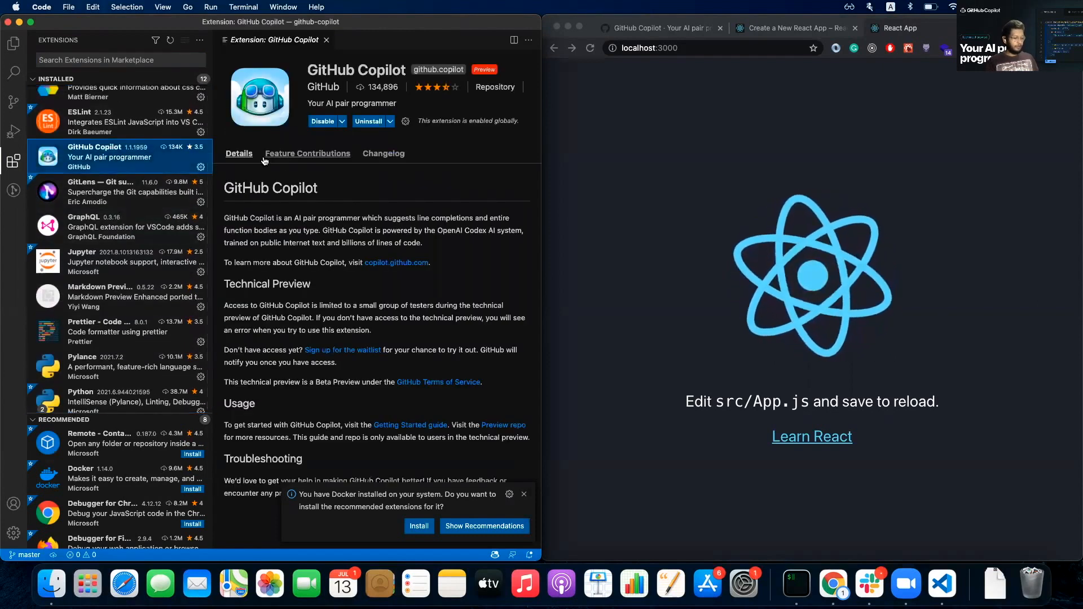
click(14, 160)
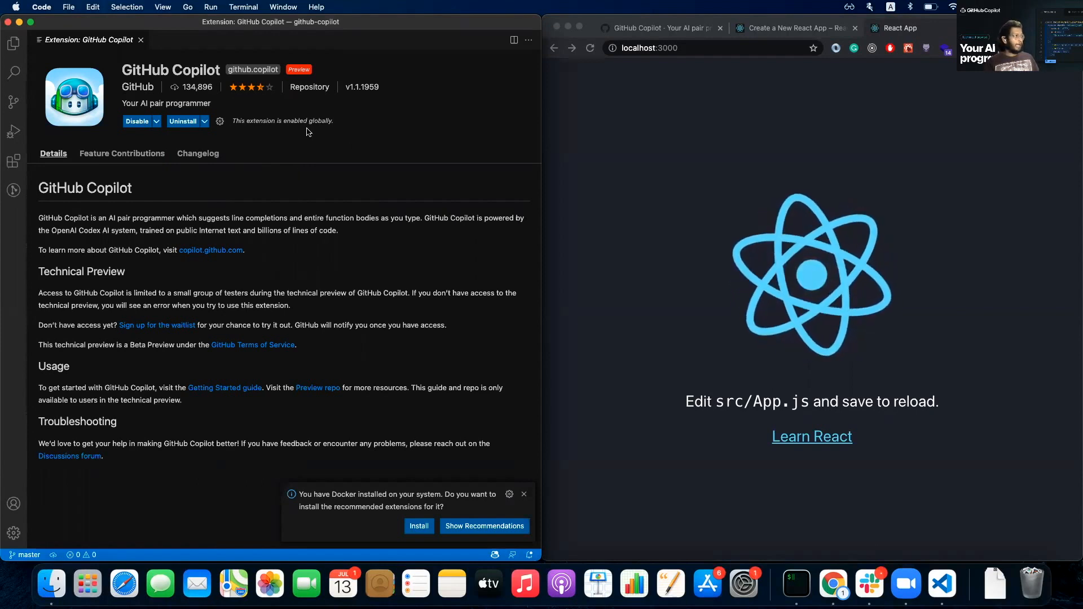
mouse_move(239, 414)
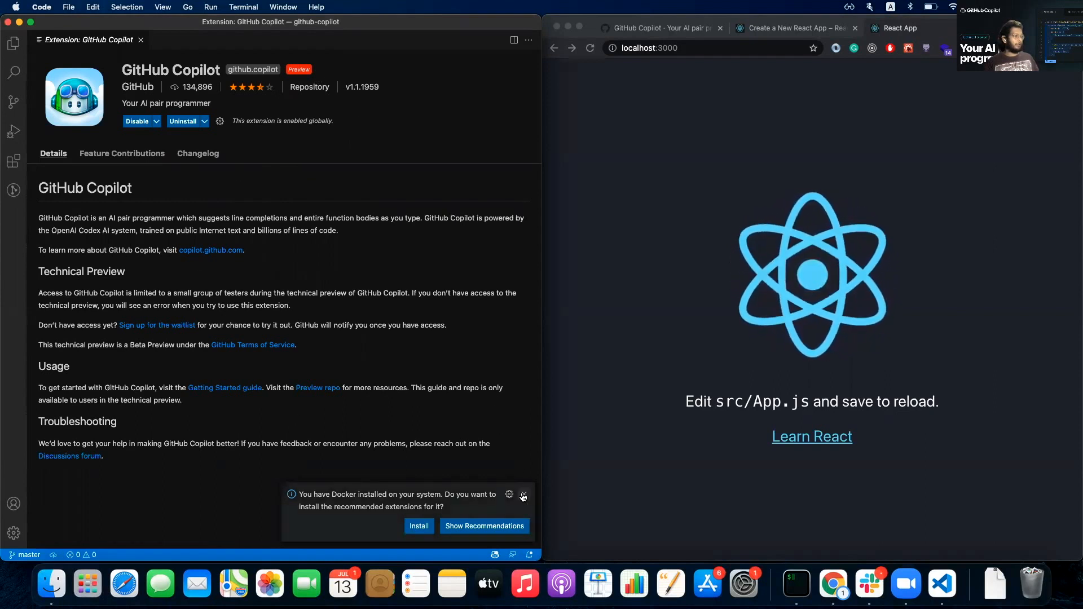
Dismiss the Docker notification and read through the copilot-preview Getting Started guide on GitHub
click(524, 497)
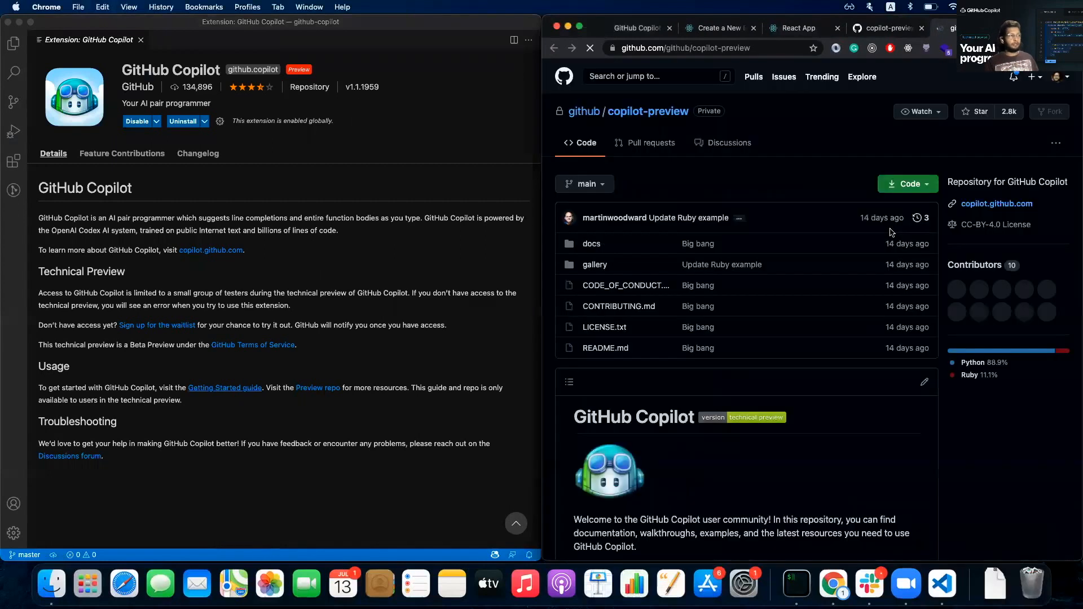
scroll(down, 3)
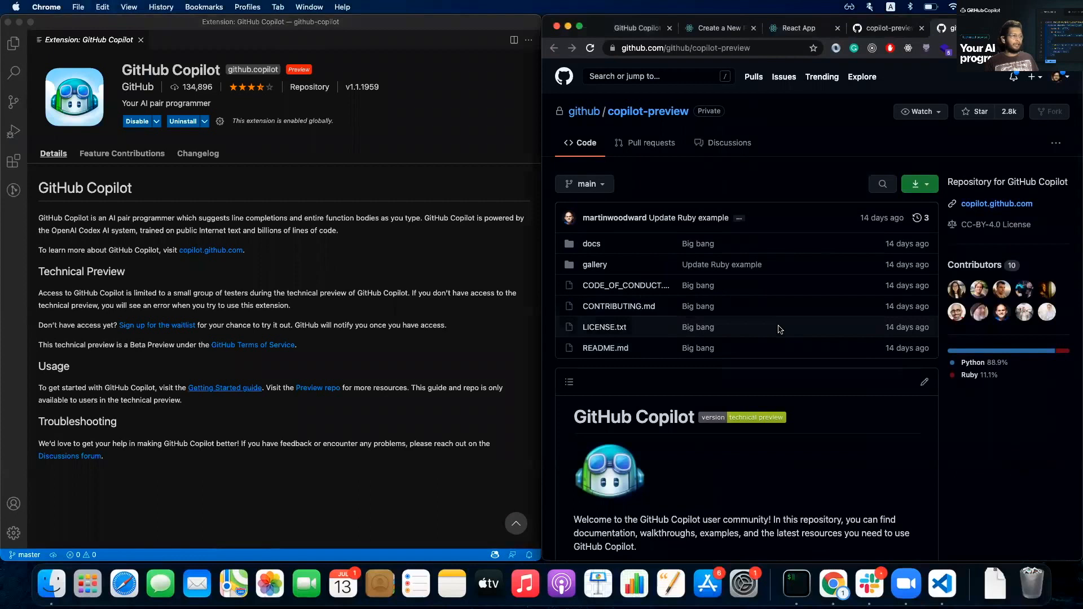
scroll(down, 3)
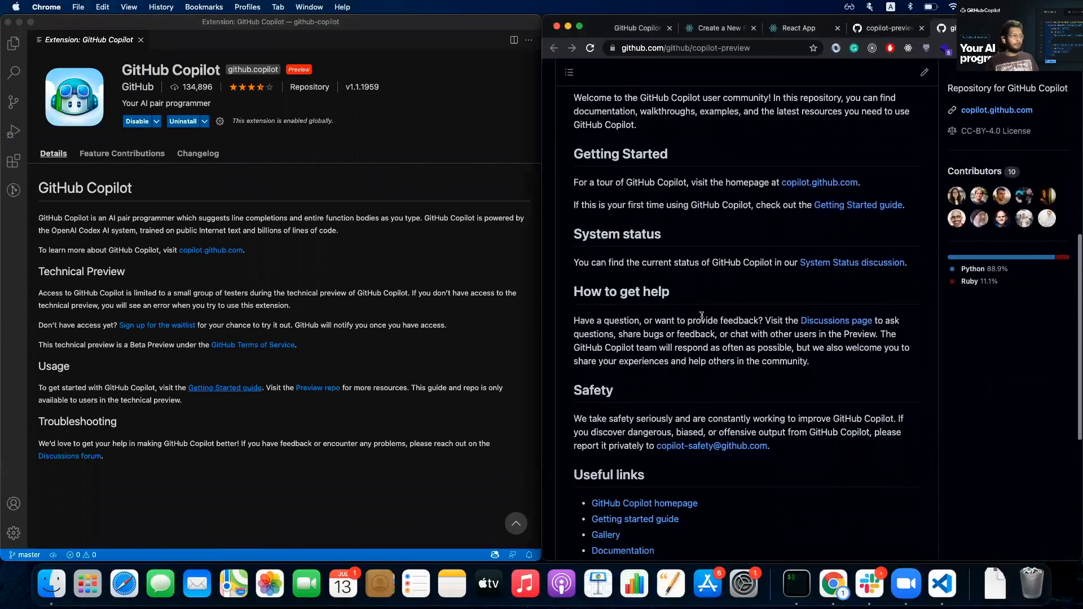
scroll(down, 3)
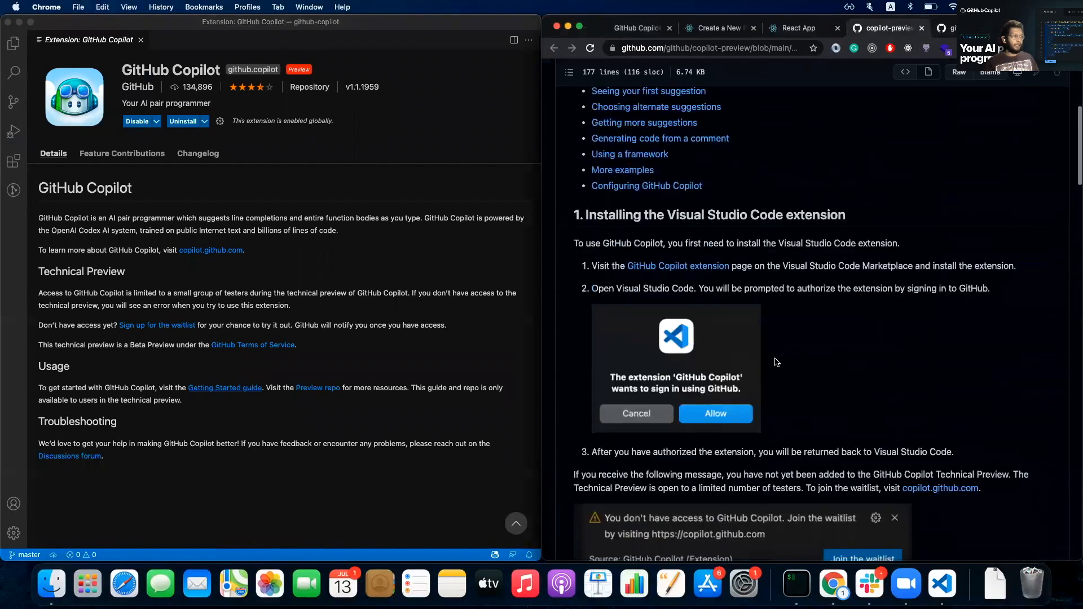
scroll(down, 3)
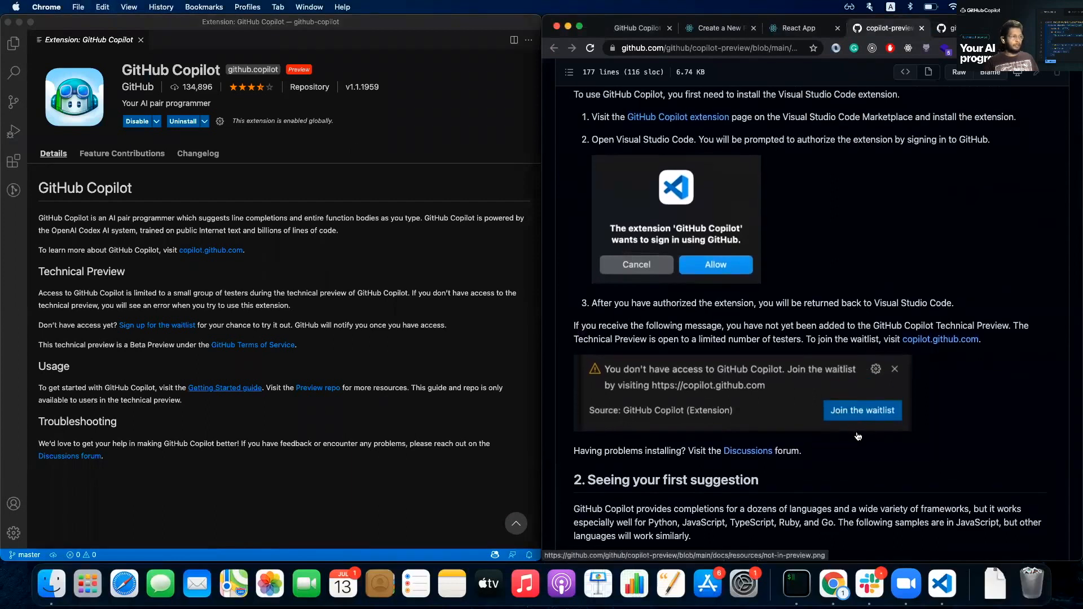
scroll(down, 3)
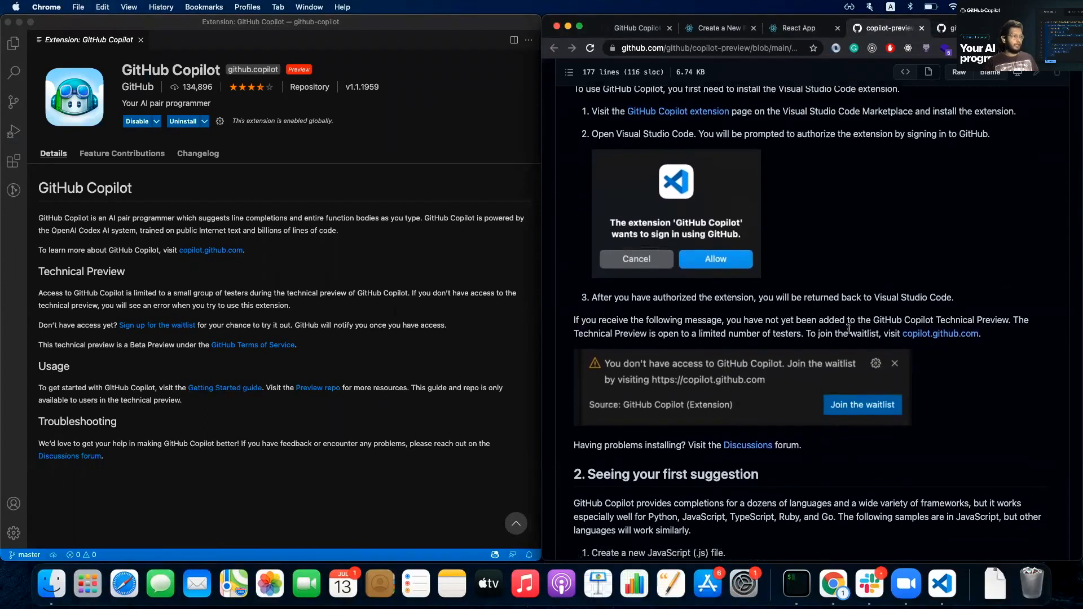
scroll(down, 3)
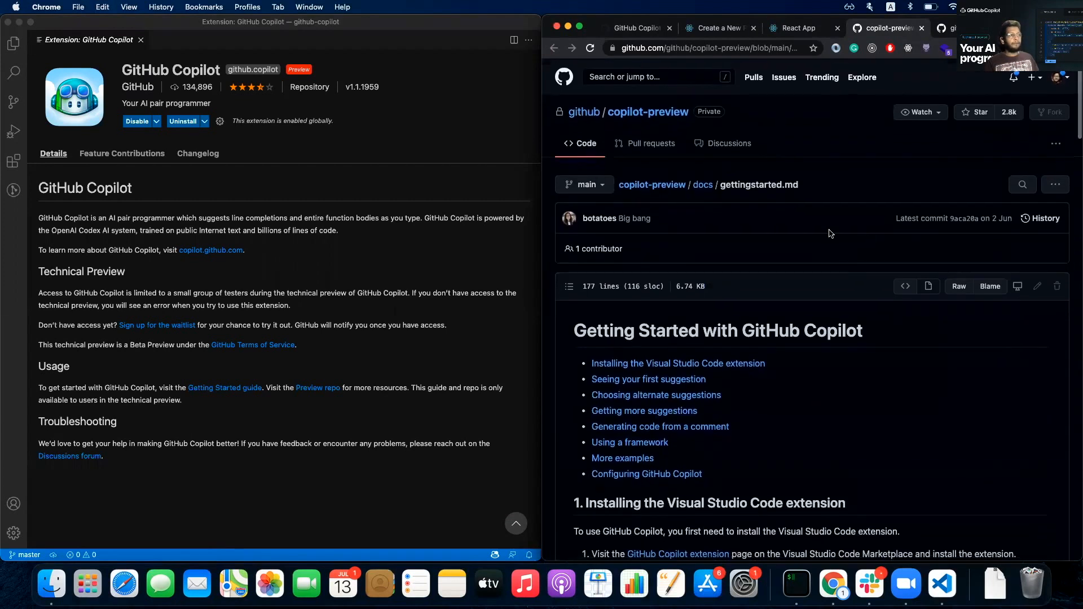
click(900, 27)
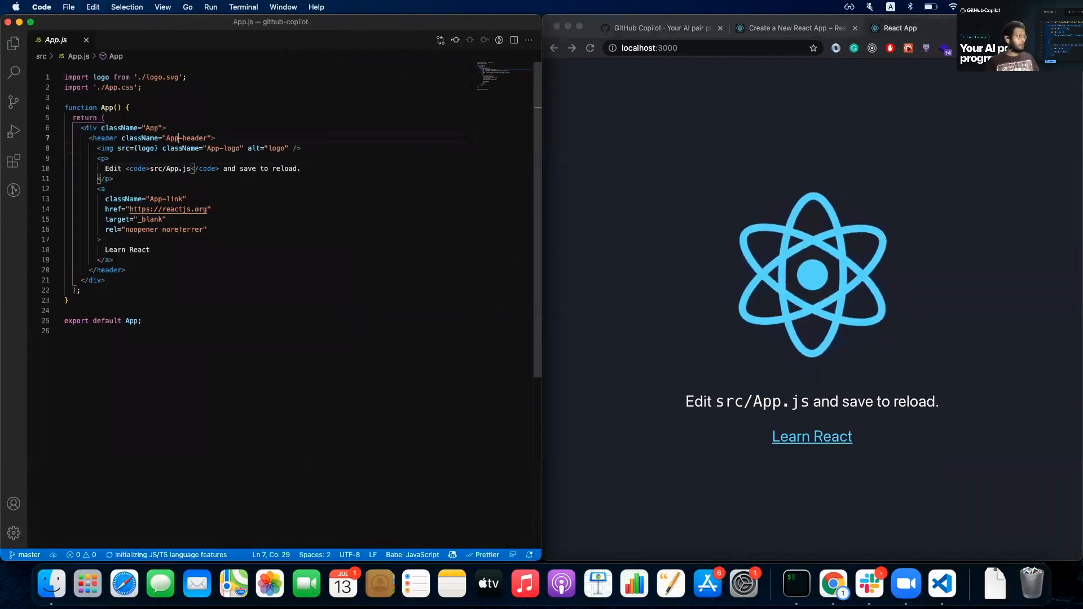
Replace App's header markup with <Counter />, save, and add import Counter from './Counter'
drag(179, 138, 103, 280)
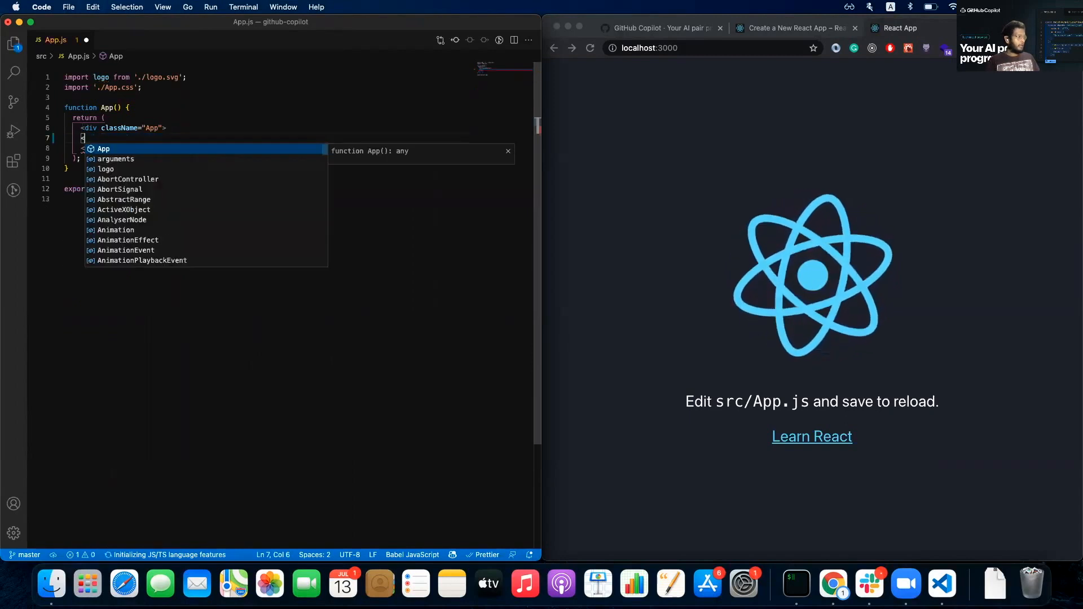
text(<Counter /)
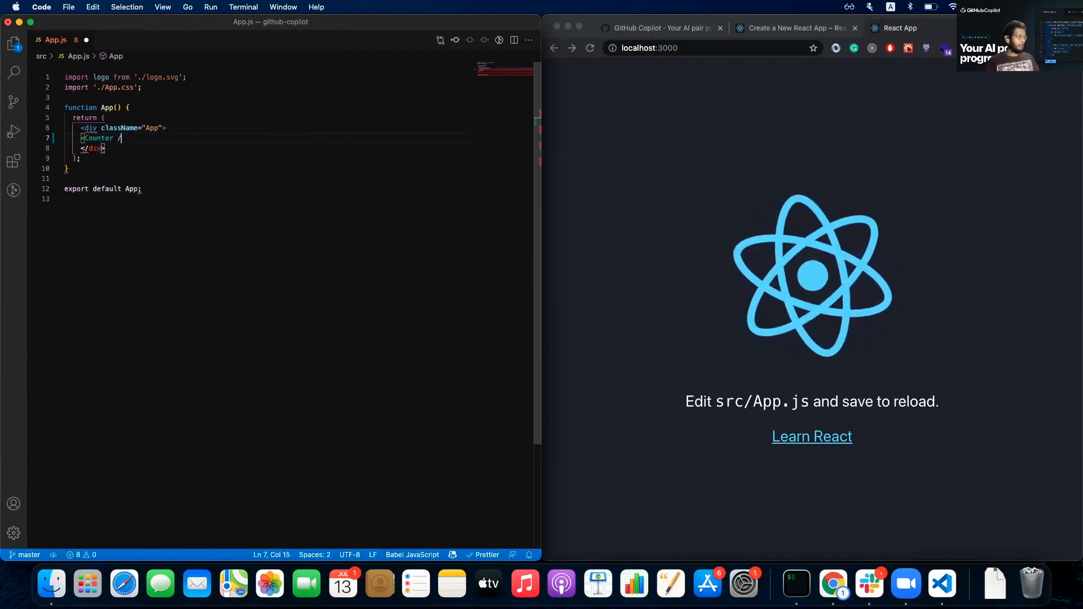
key(cmd+s)
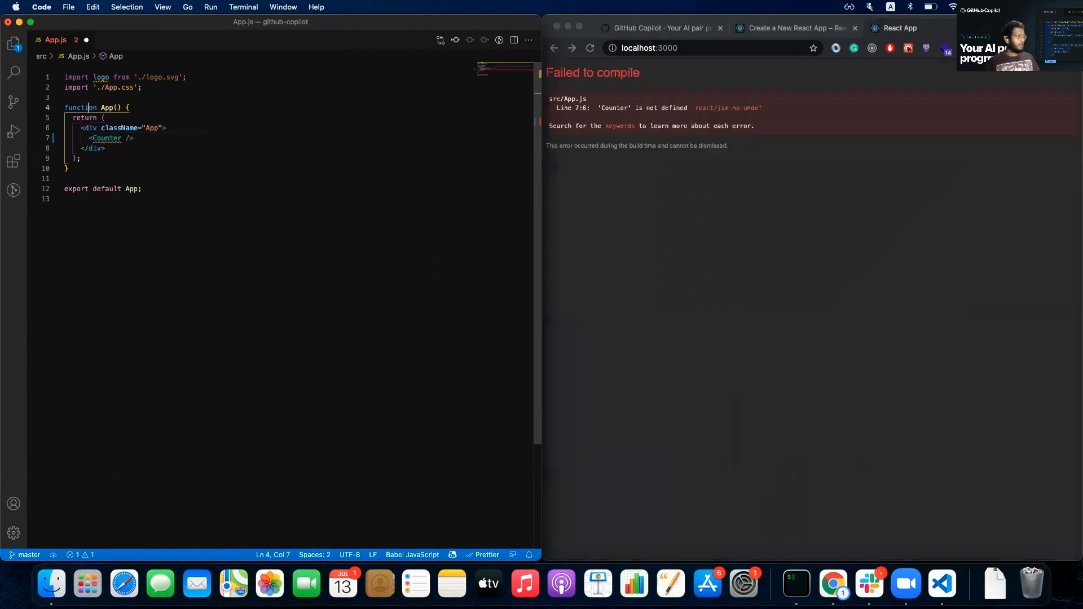
text(impor)
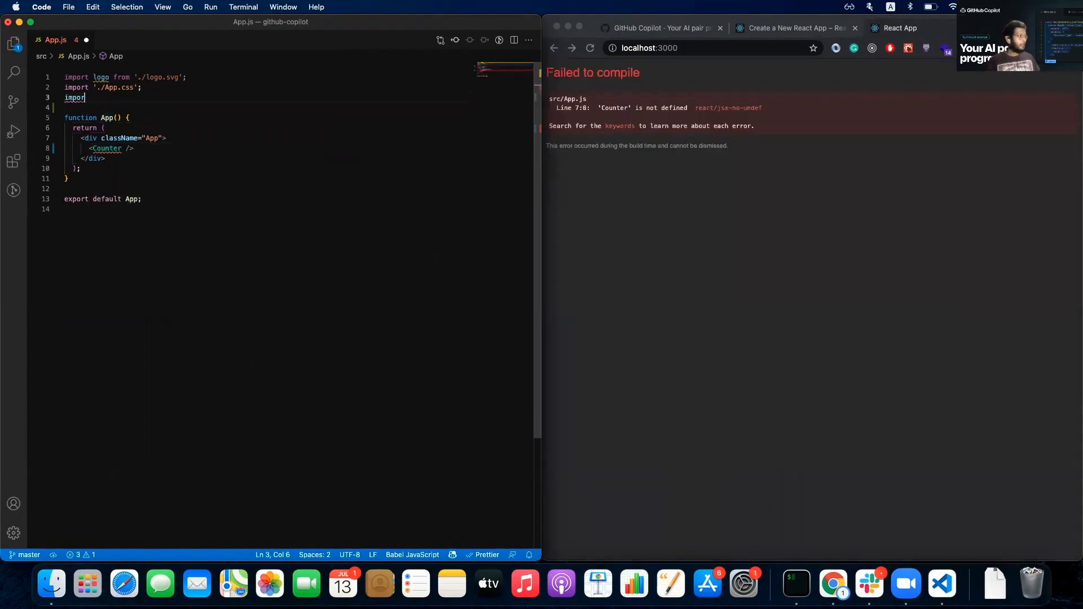
text(Counter from ')
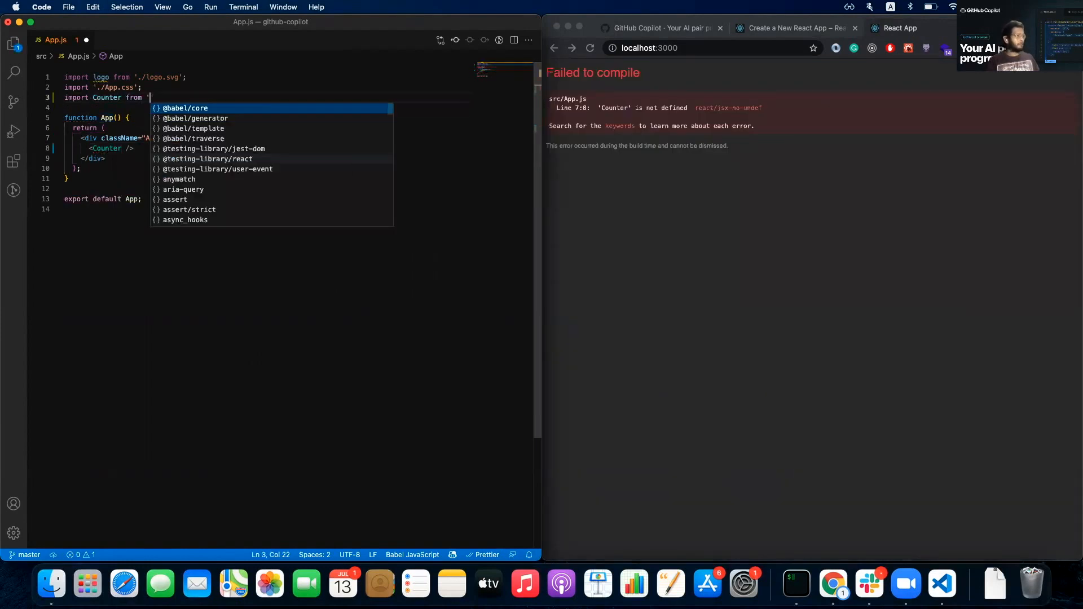
text(./Counter)
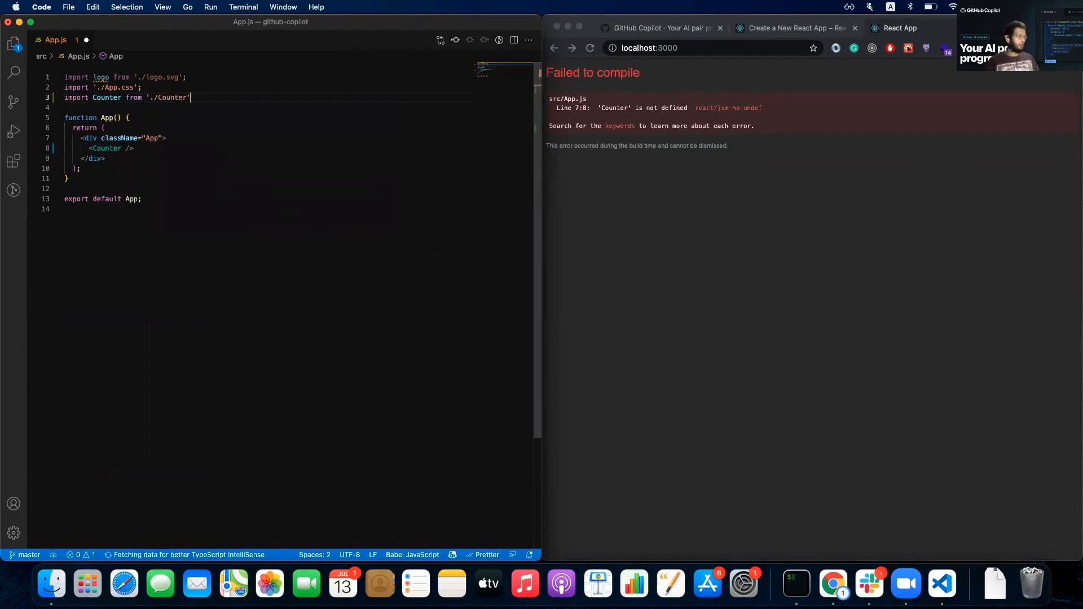
Create a new file inside the src folder from the Explorer
click(13, 44)
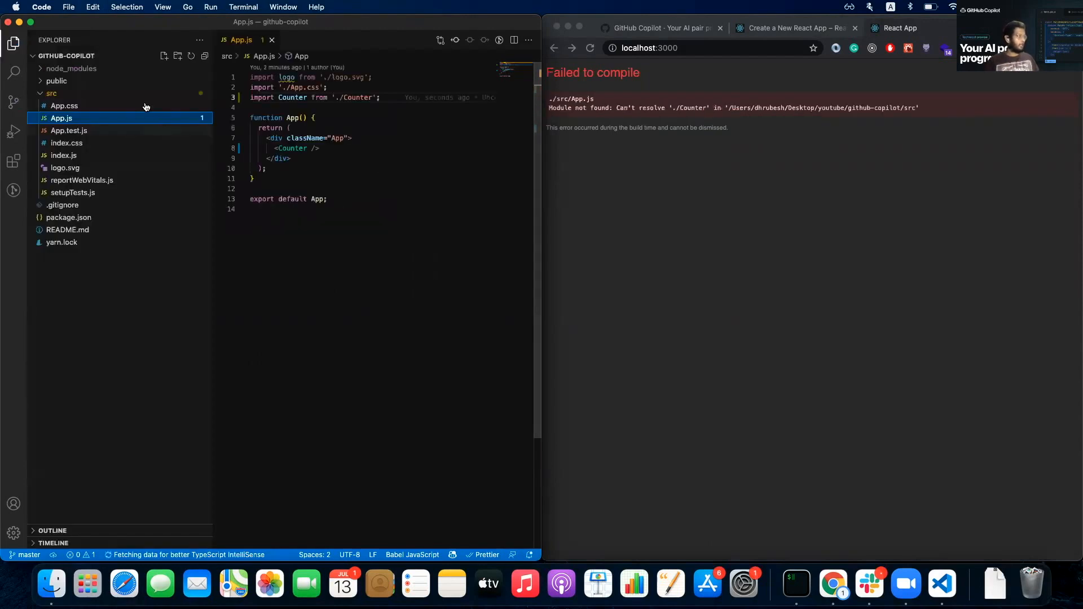
right_click(51, 94)
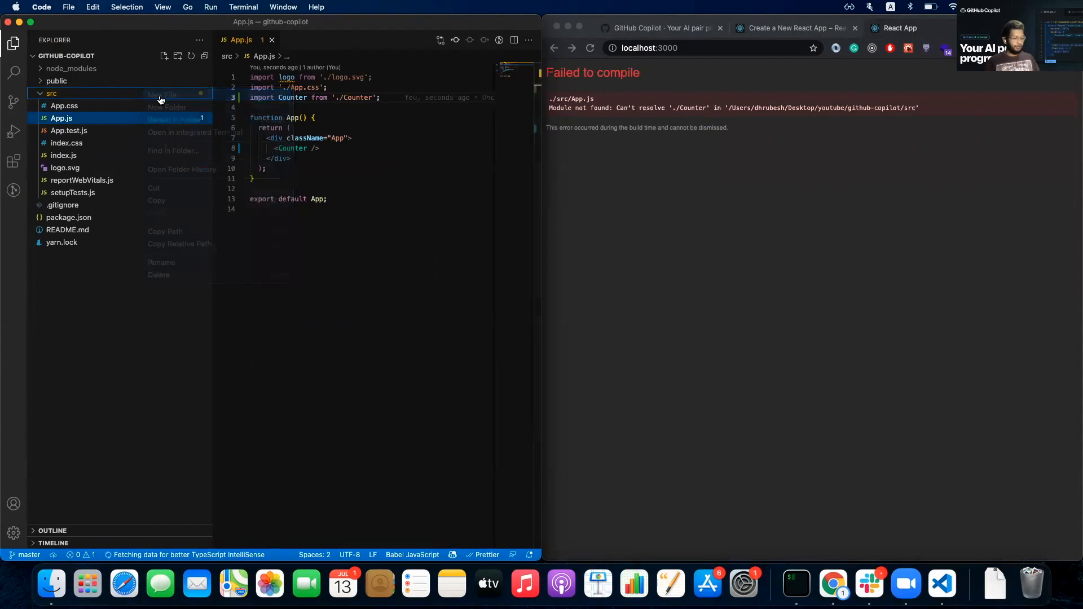
click(161, 95)
text(Counter.js)
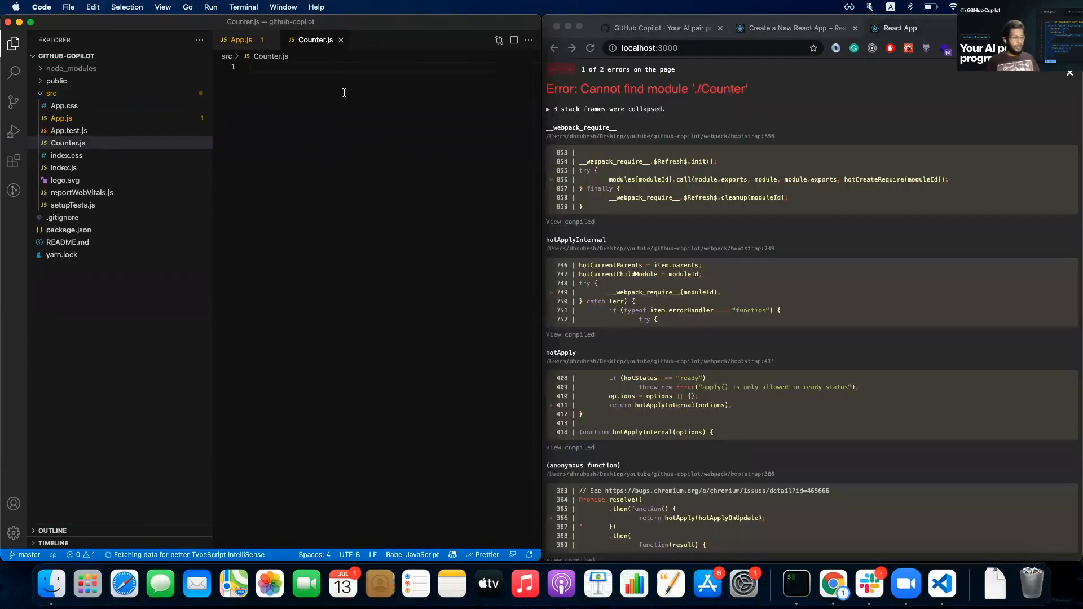
Begin Counter.js with import React from 'react'; and save without keeping the PropTypes import
text(import)
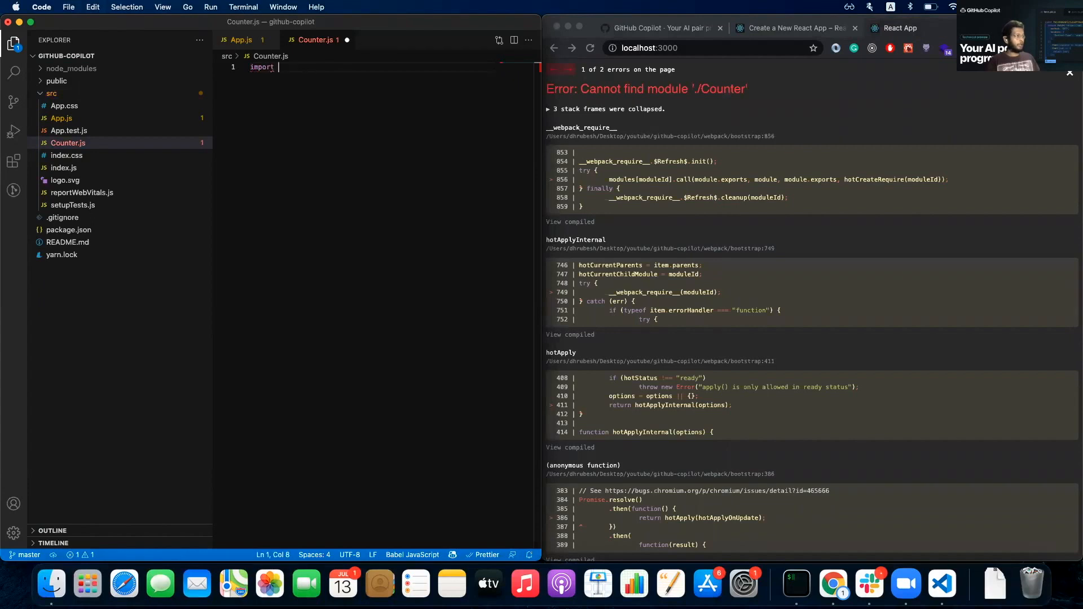
text(React from)
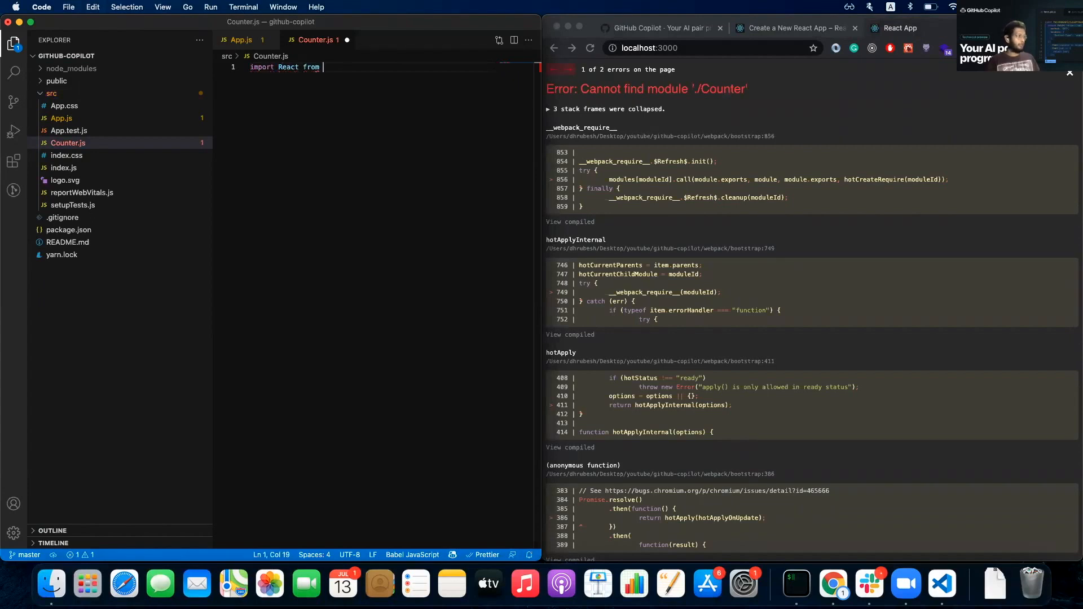
text('react';)
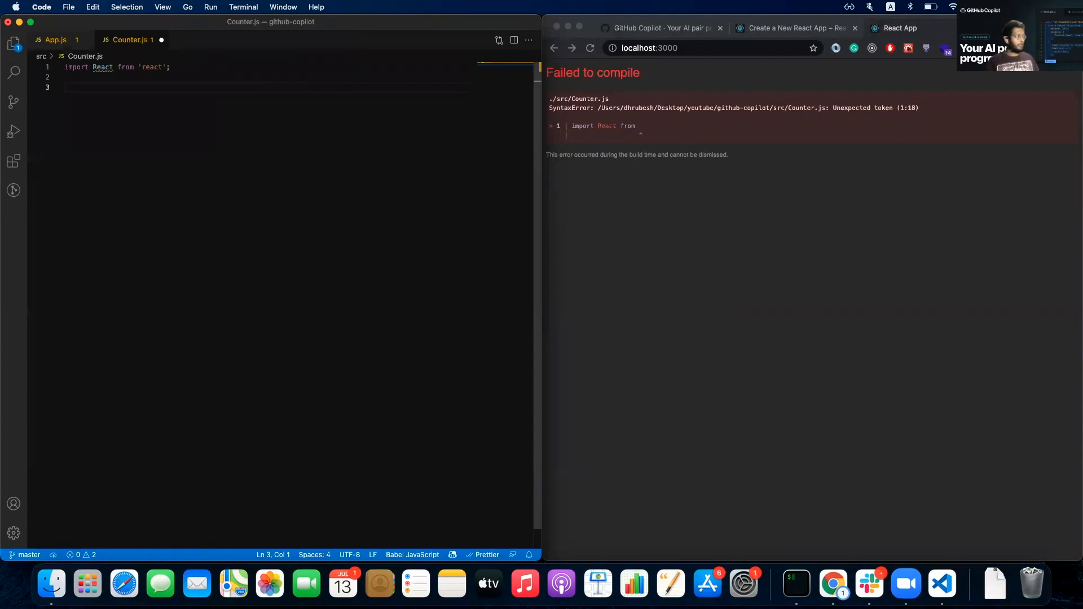
text(import PropTypes from 'prop-types';)
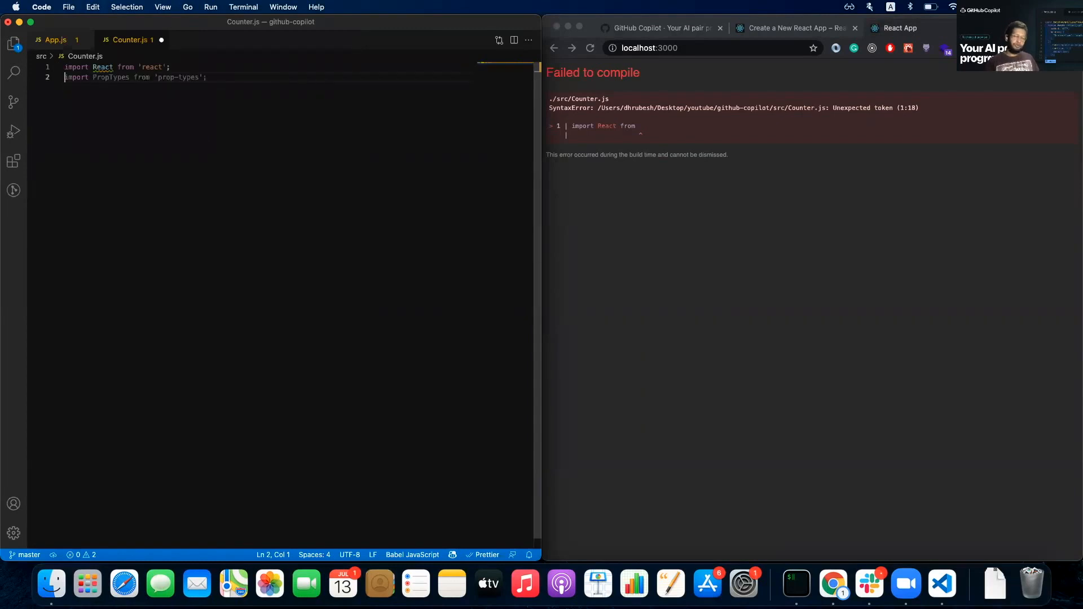
key(cmd+s)
text(p)
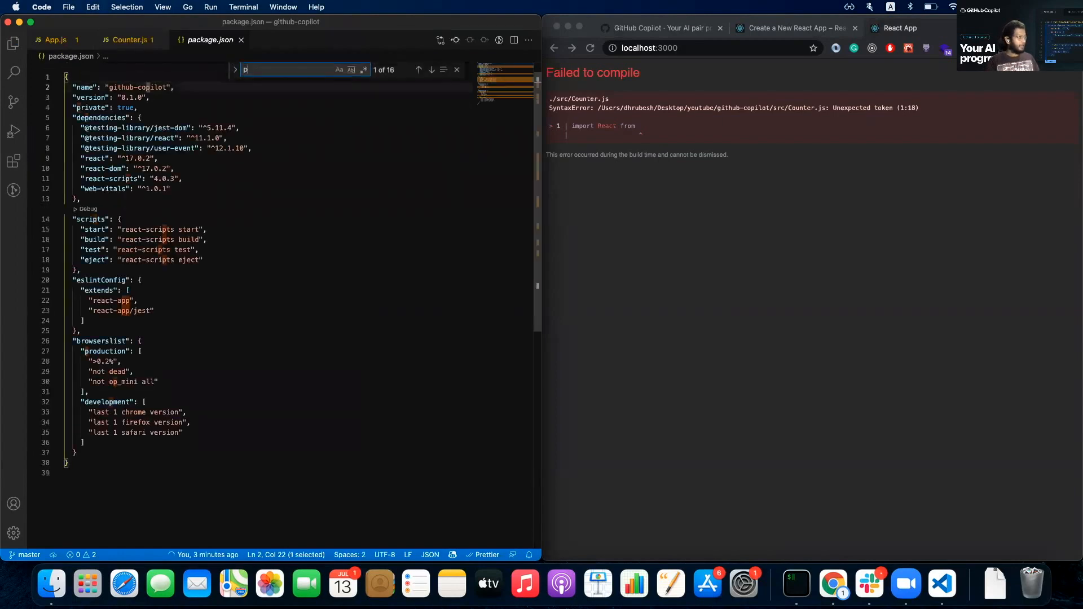
text(rop)
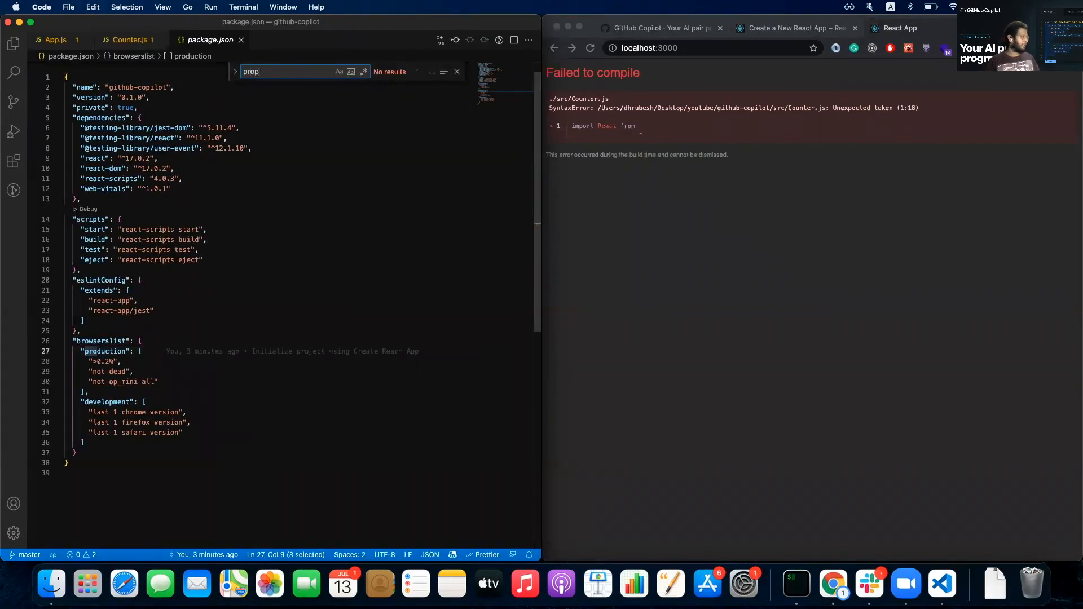
click(128, 39)
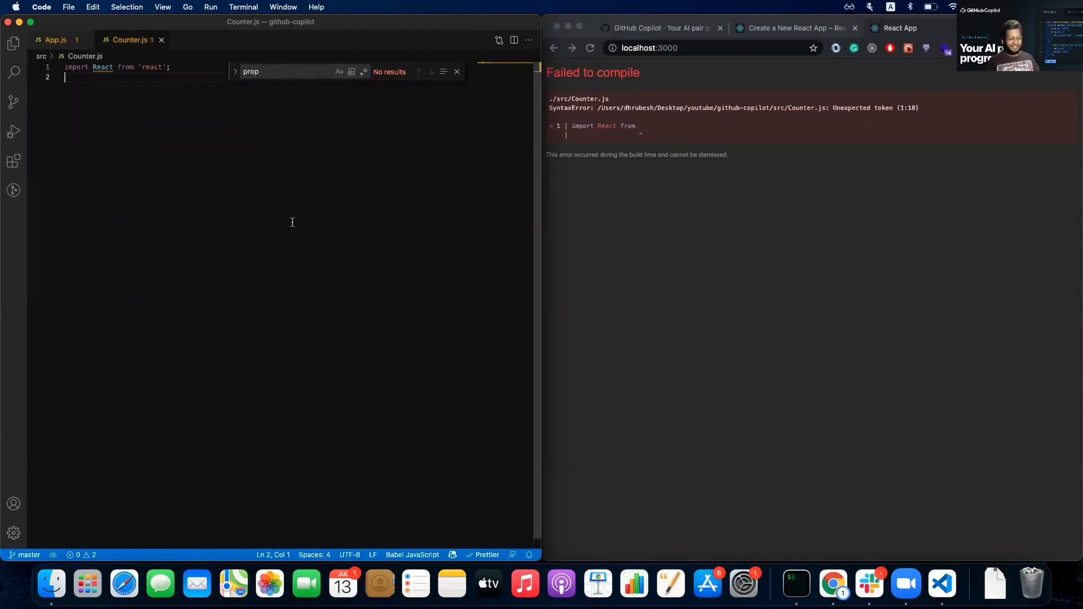
Declare const Counter = () => { } and add export default Counter; below it
text(const)
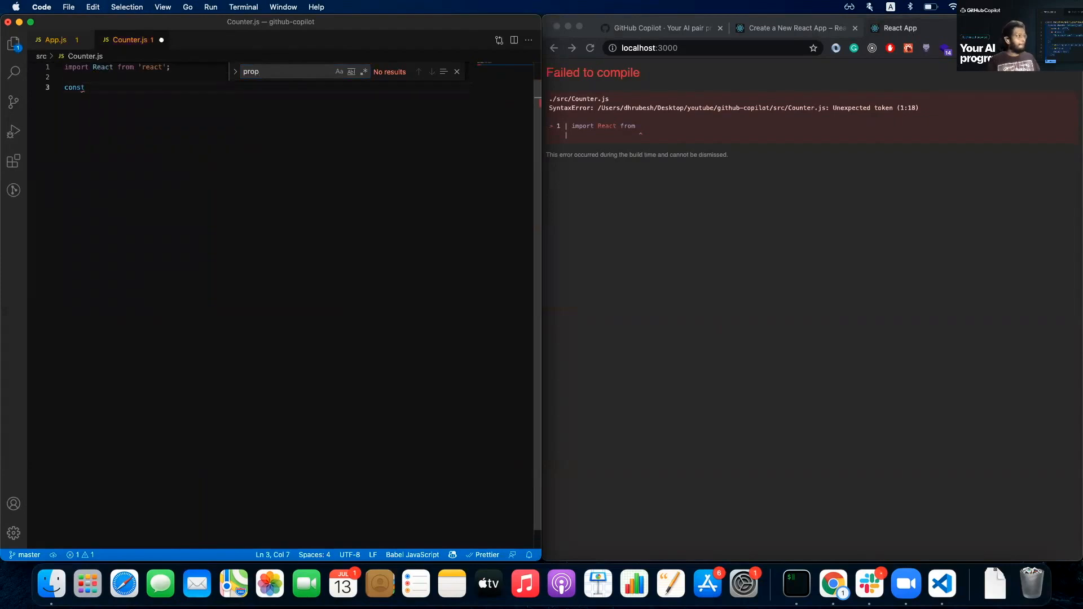
text(Counter =)
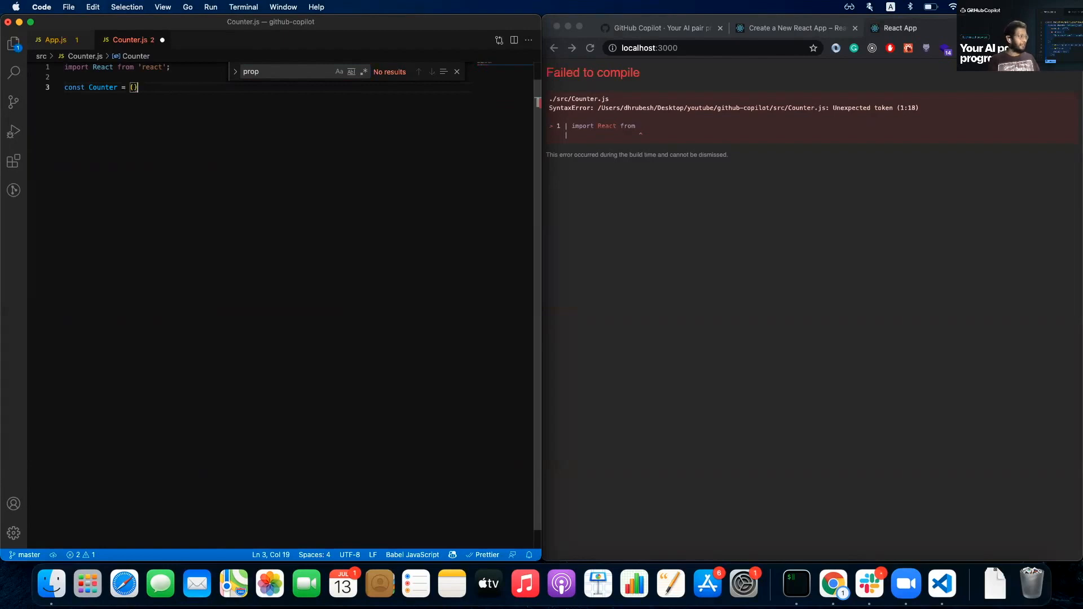
text(() =>{)
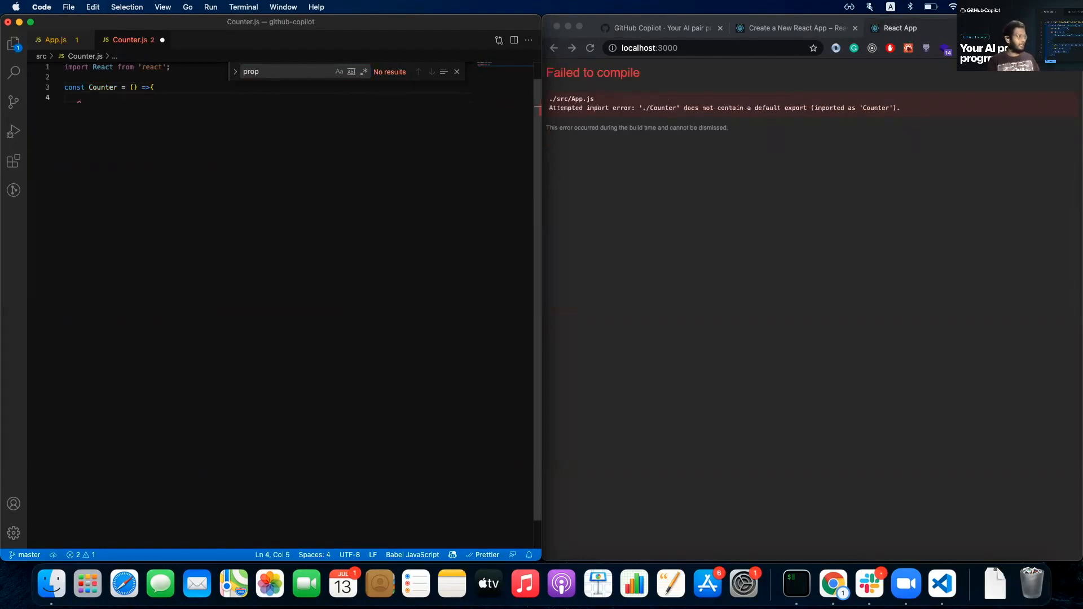
text(e)
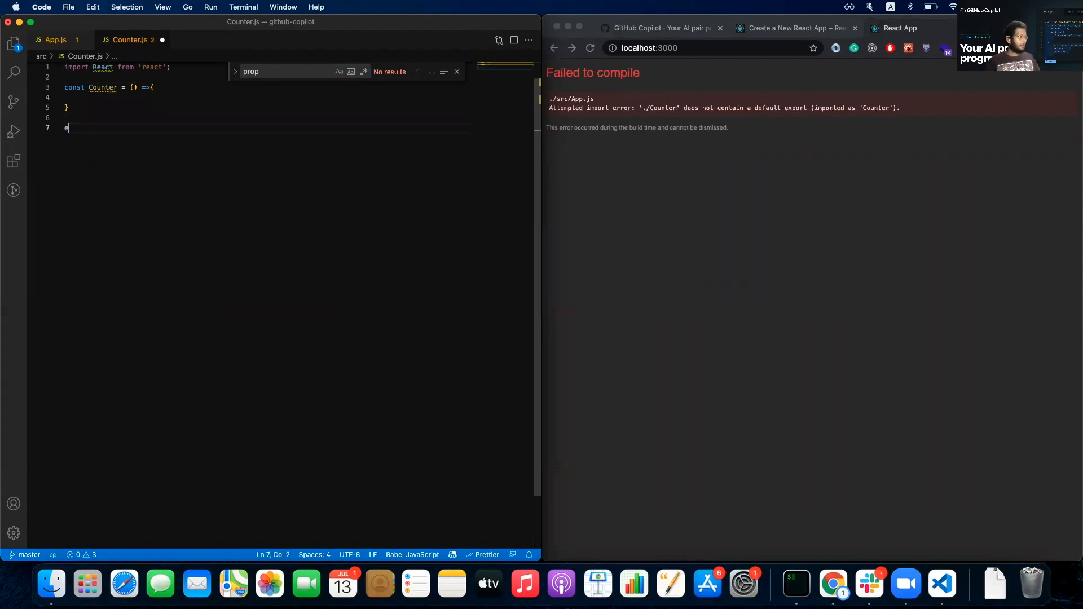
text(xport default Counter;)
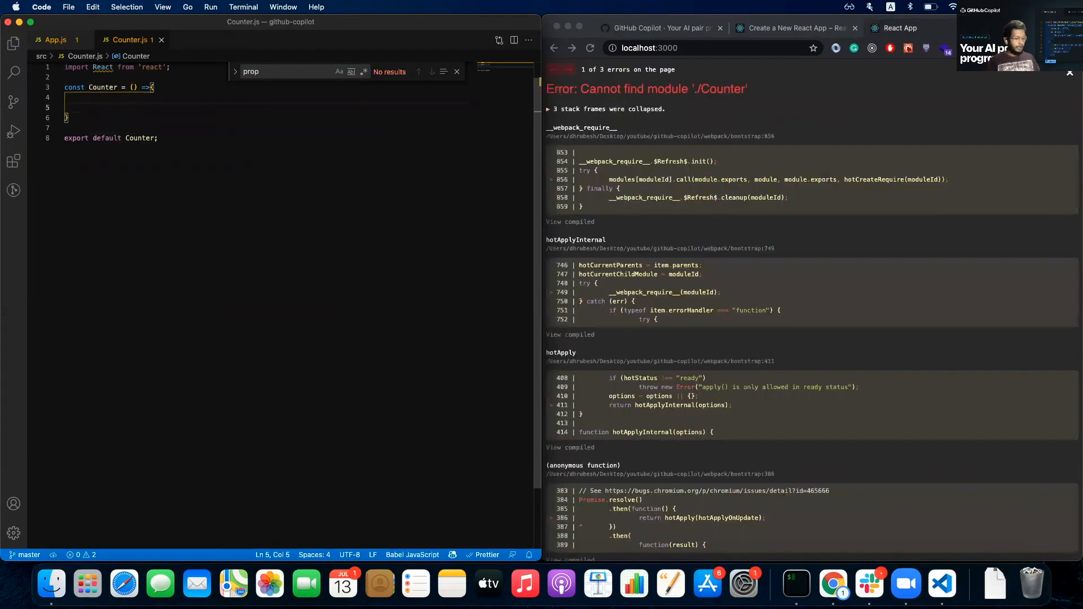
Have Counter return a <div> containing the text Counter
text(return())
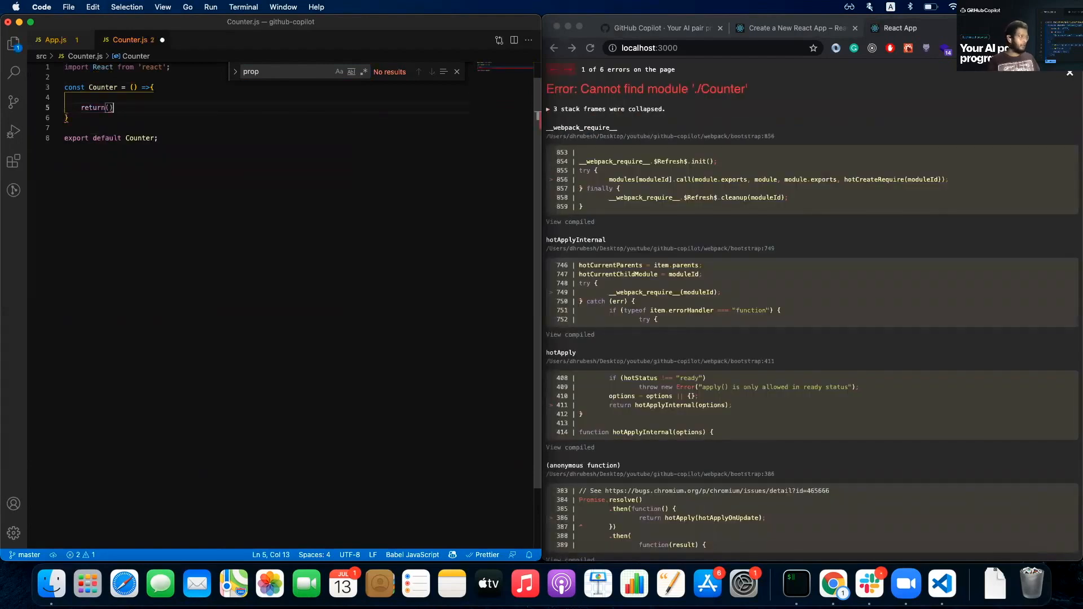
text(<div></div>)
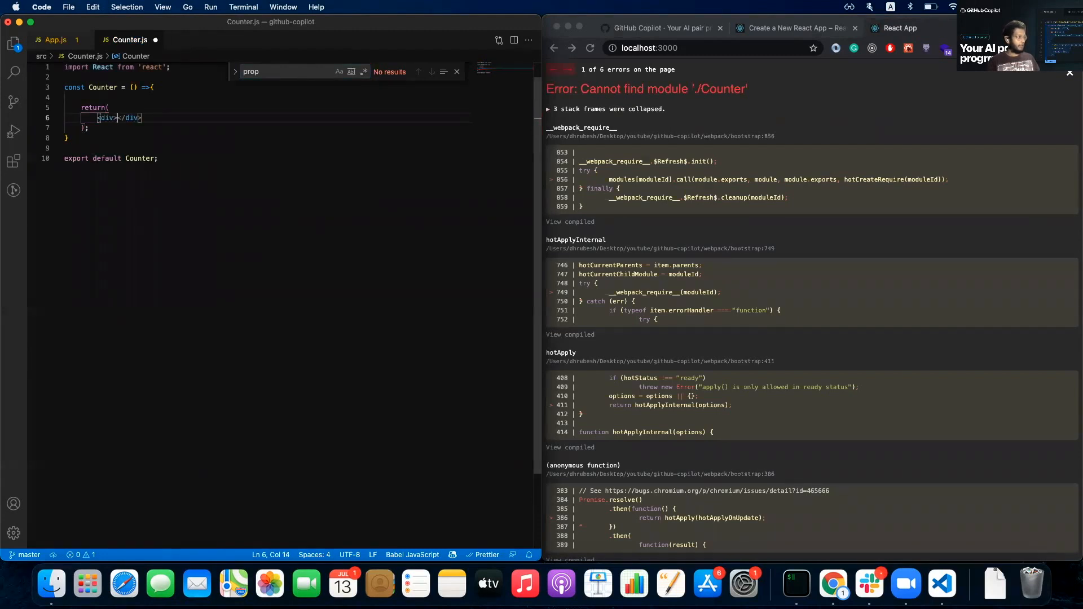
text(Counter)
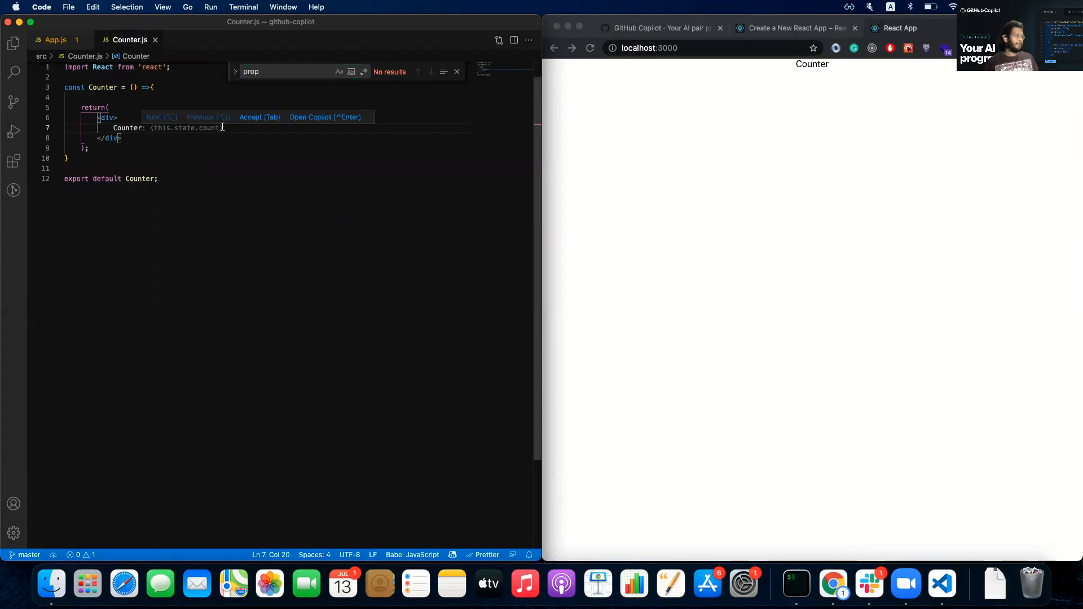
Review Copilot's ten suggested component solutions in the Copilot panel, then close it
click(324, 116)
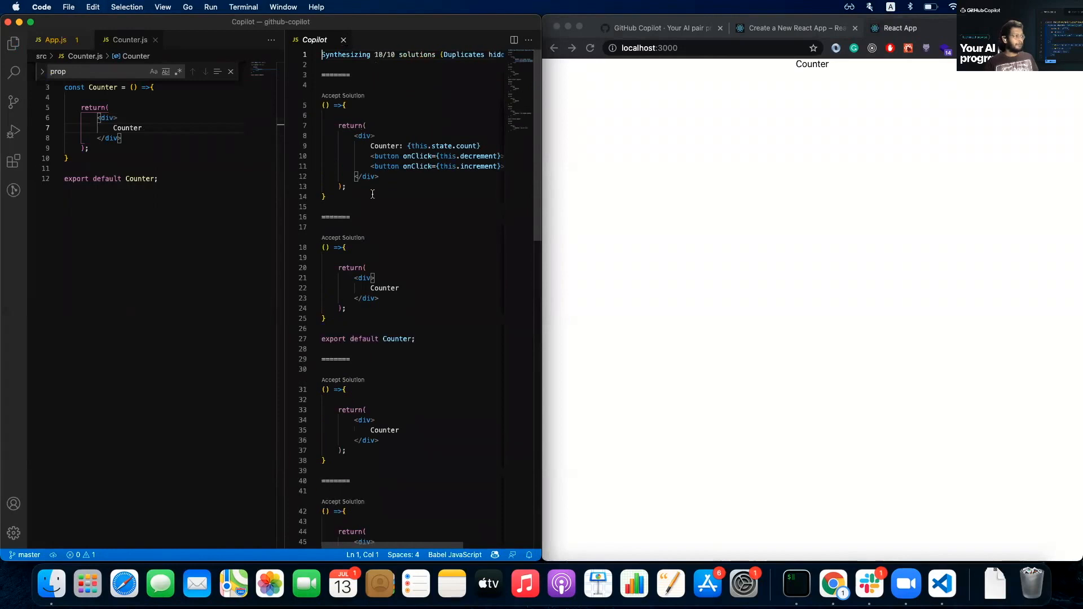
scroll(down, 3)
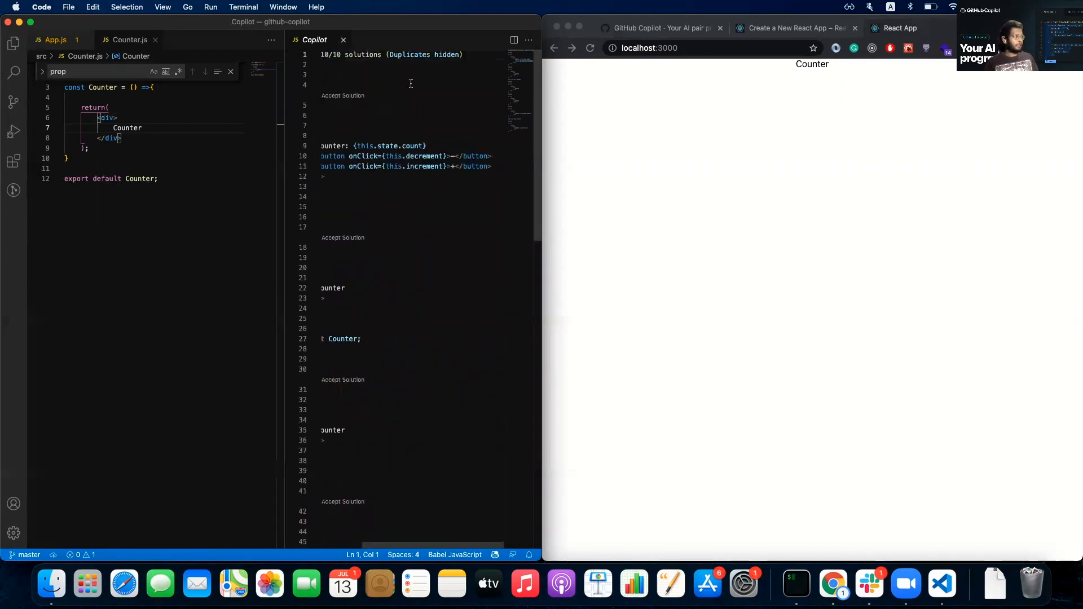
click(343, 40)
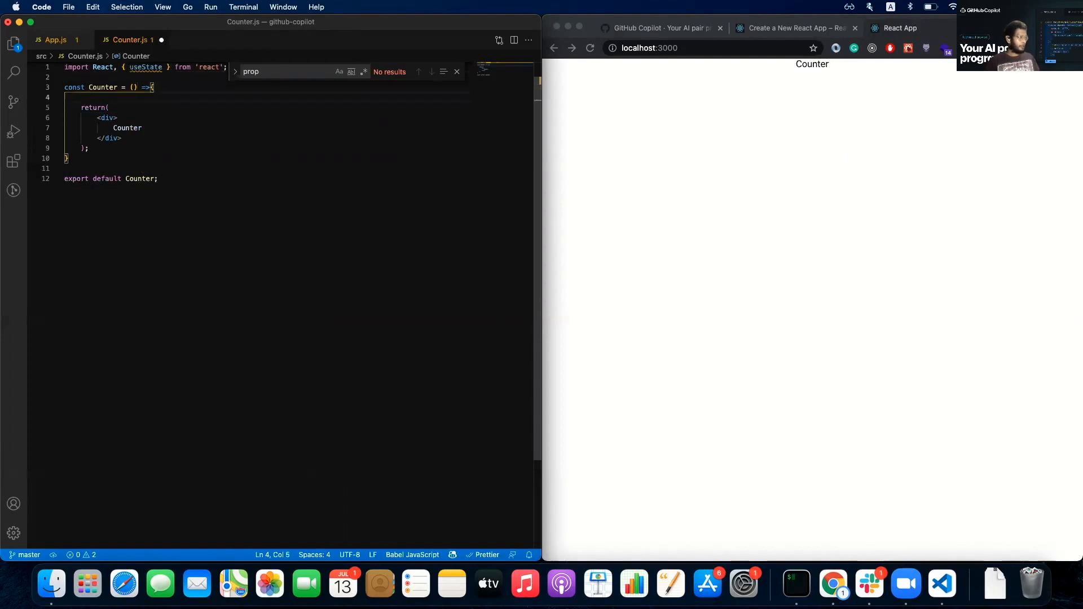
Replace the div's Counter text with an unfinished <button, discard a hand-typed onClick, and view Copilot's alternatives
key(enter)
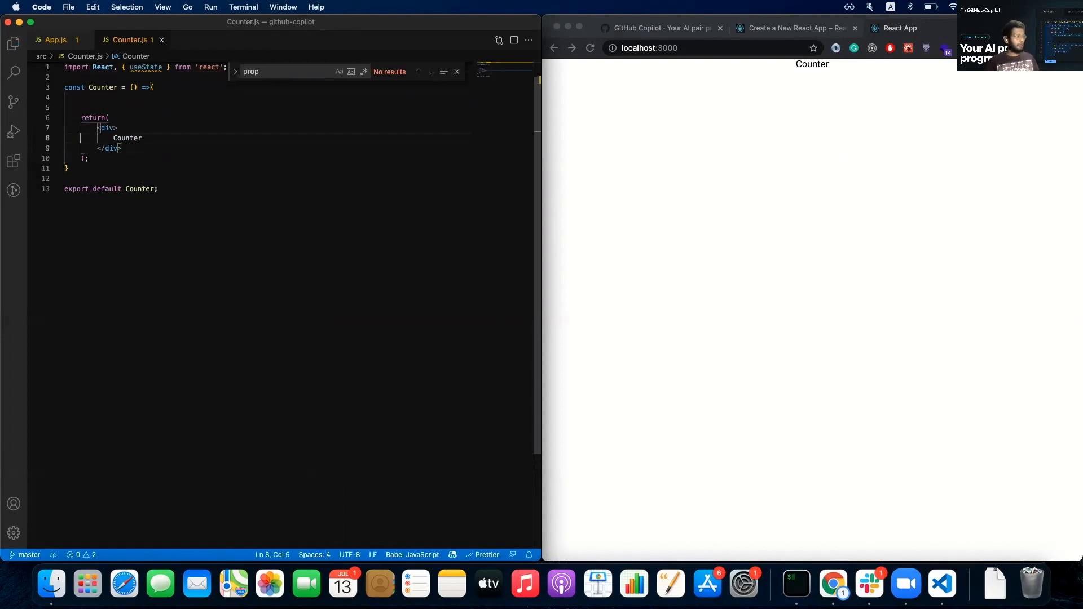
double_click(127, 138)
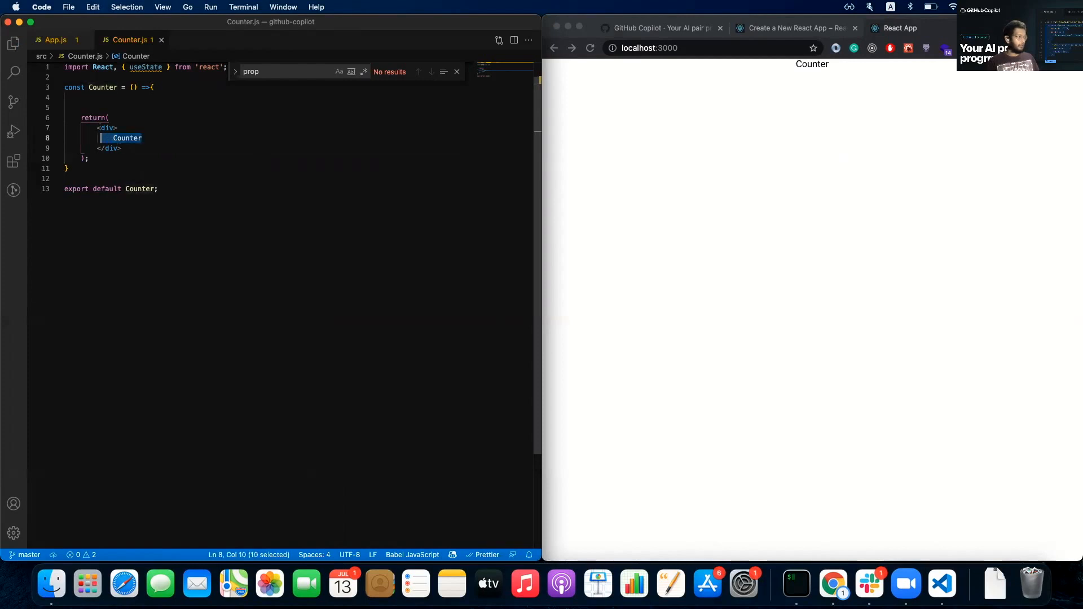
text(<butto)
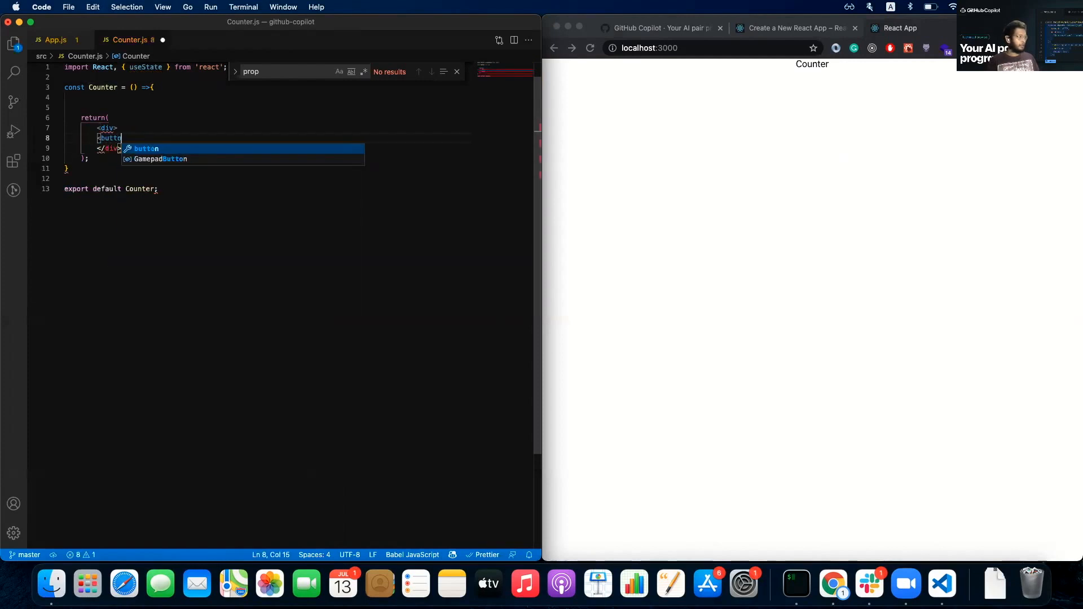
text(onClick={() => {)
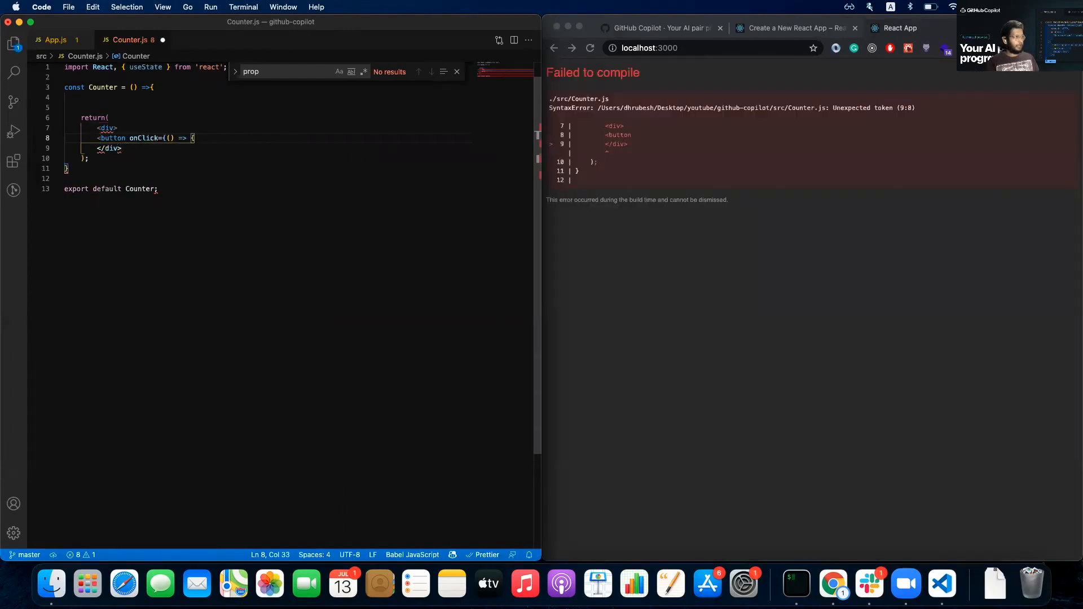
text({})
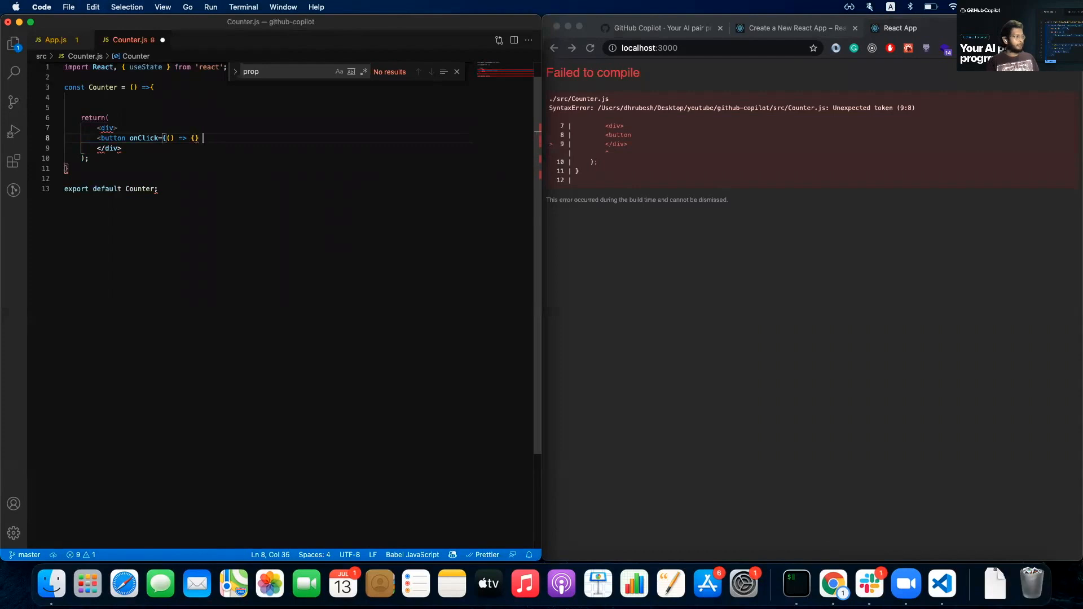
key(Backspace)
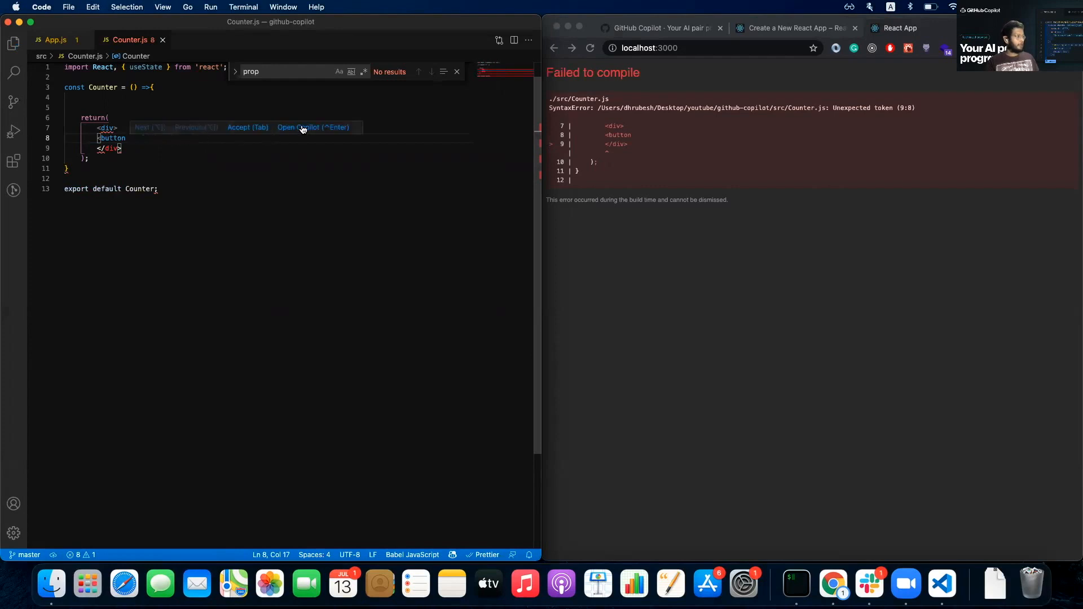
click(312, 127)
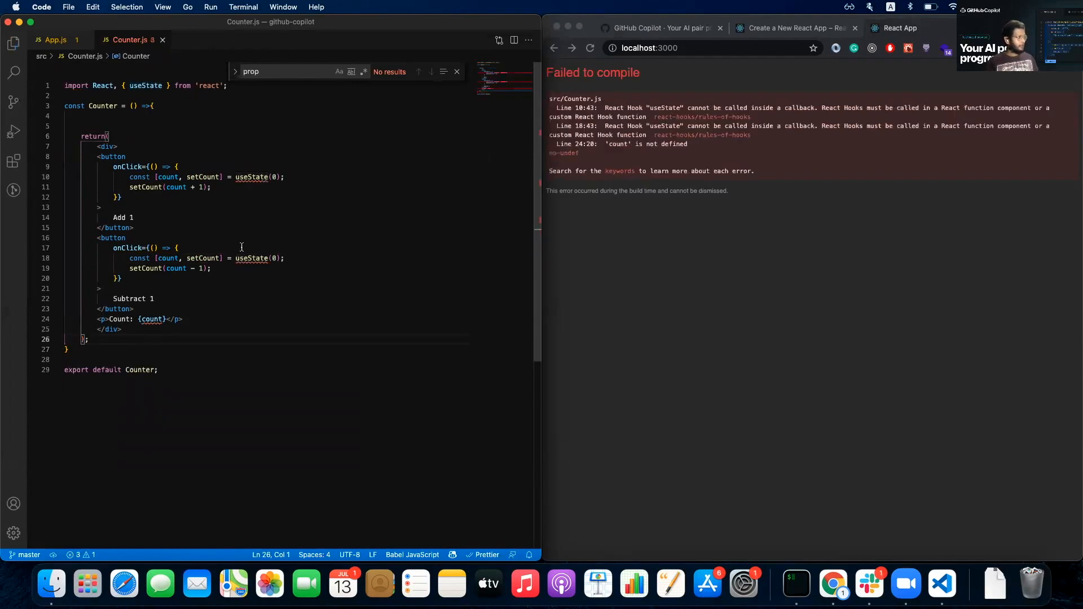
mouse_move(250, 177)
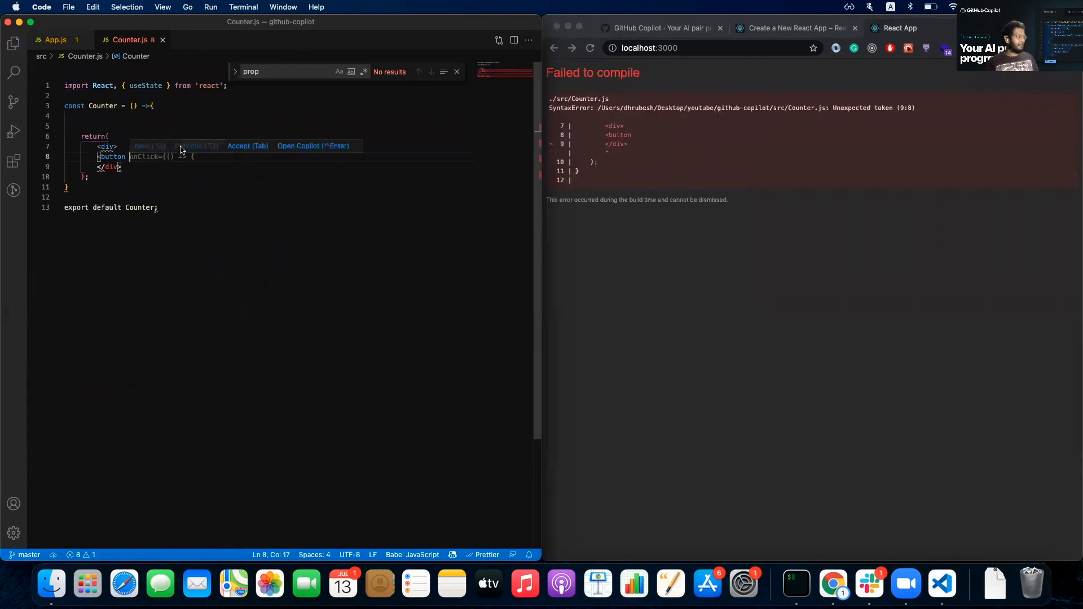
click(312, 146)
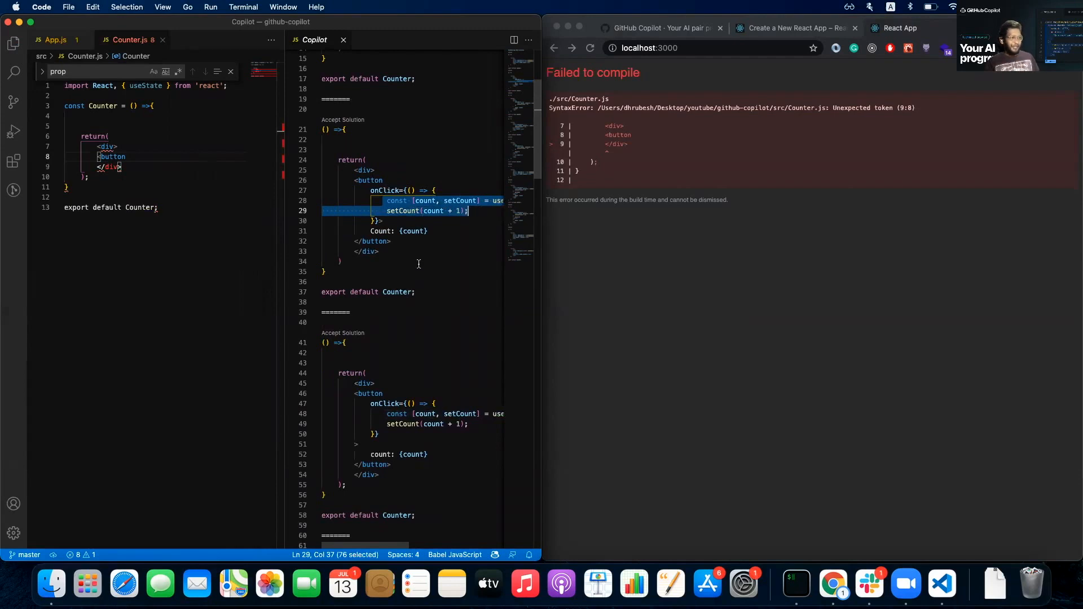
scroll(down, 3)
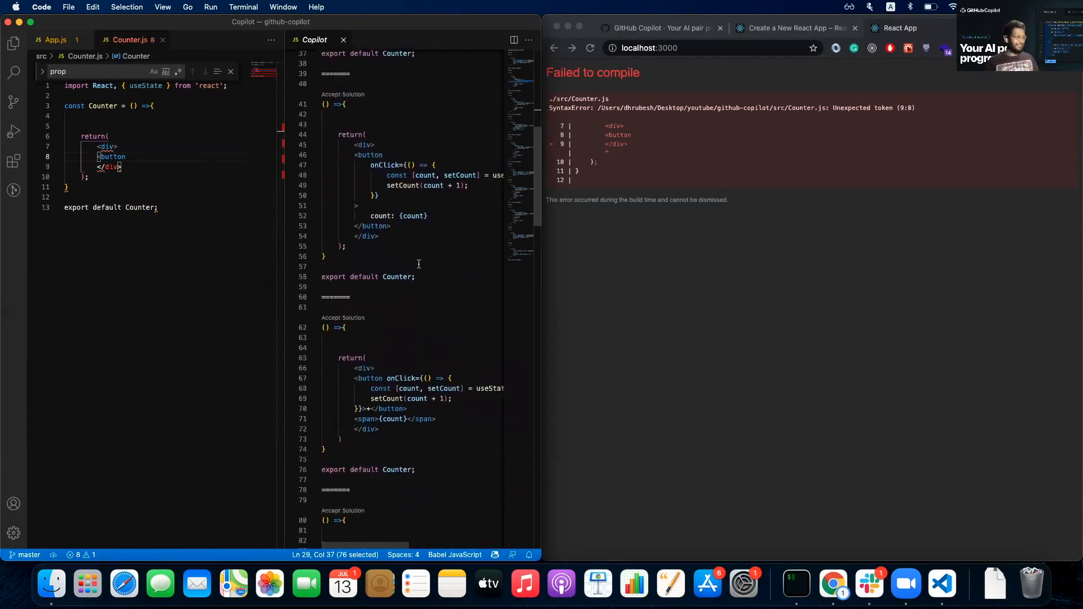
scroll(down, 3)
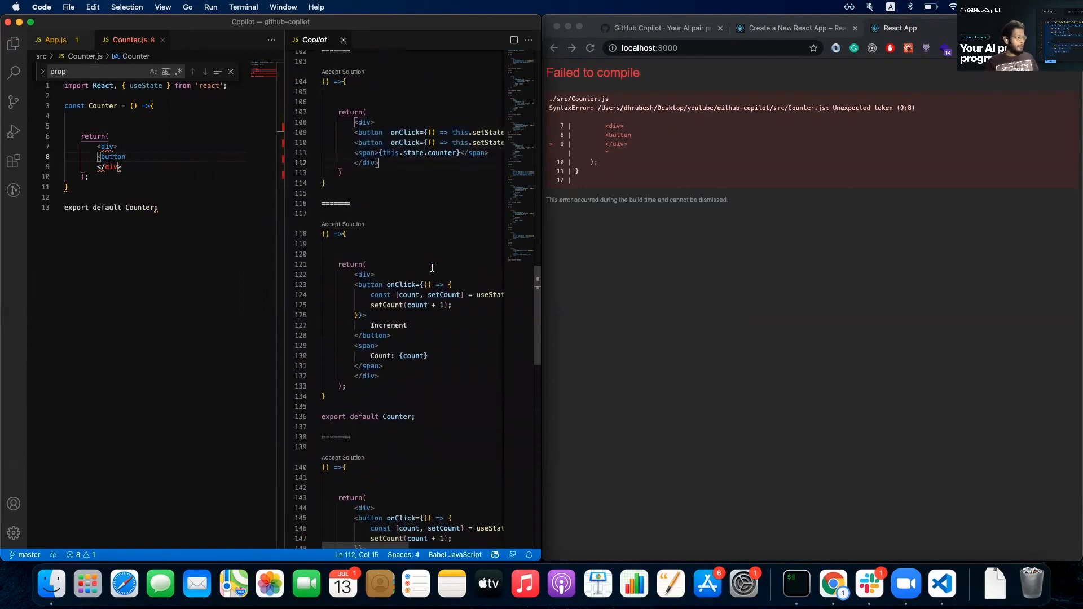
scroll(down, 3)
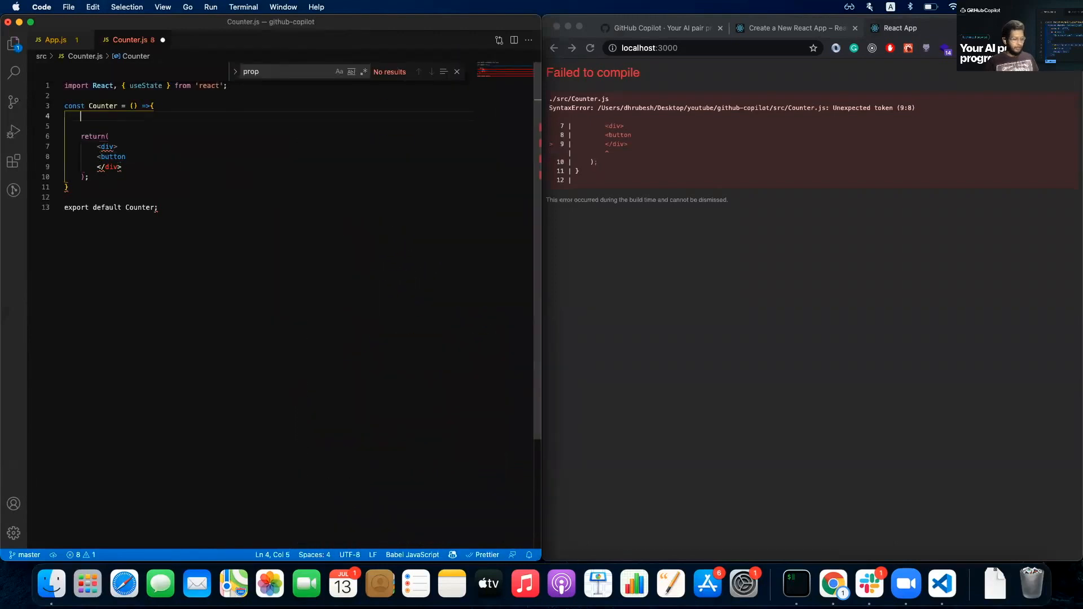
Declare const [count, setCount] = useState(0); and bring up Copilot's suggested solutions for the button's onClick
text(const [coun)
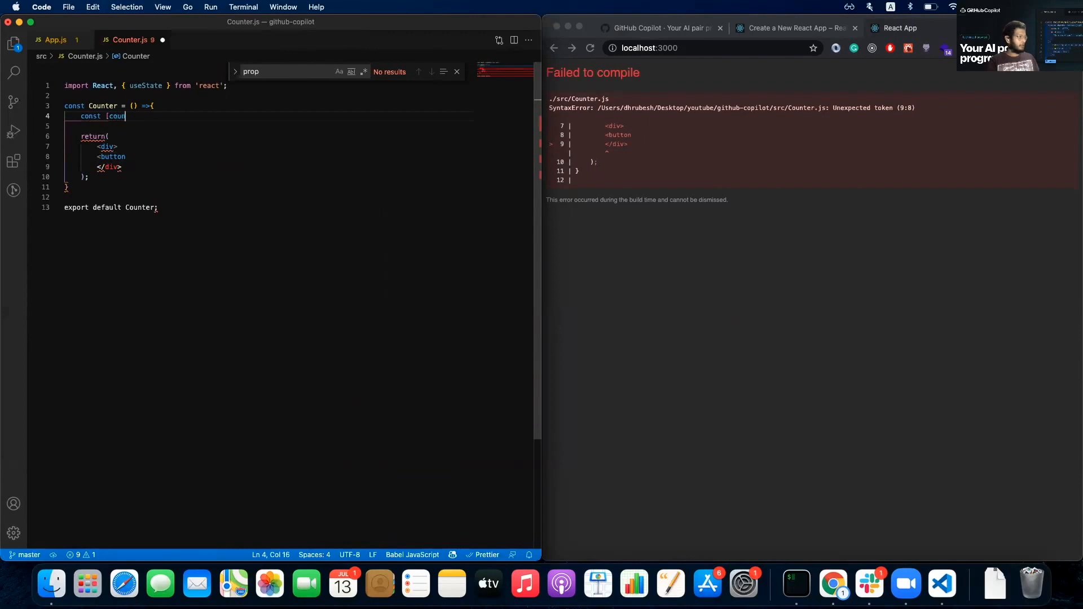
text(, setCount] = useState(0);)
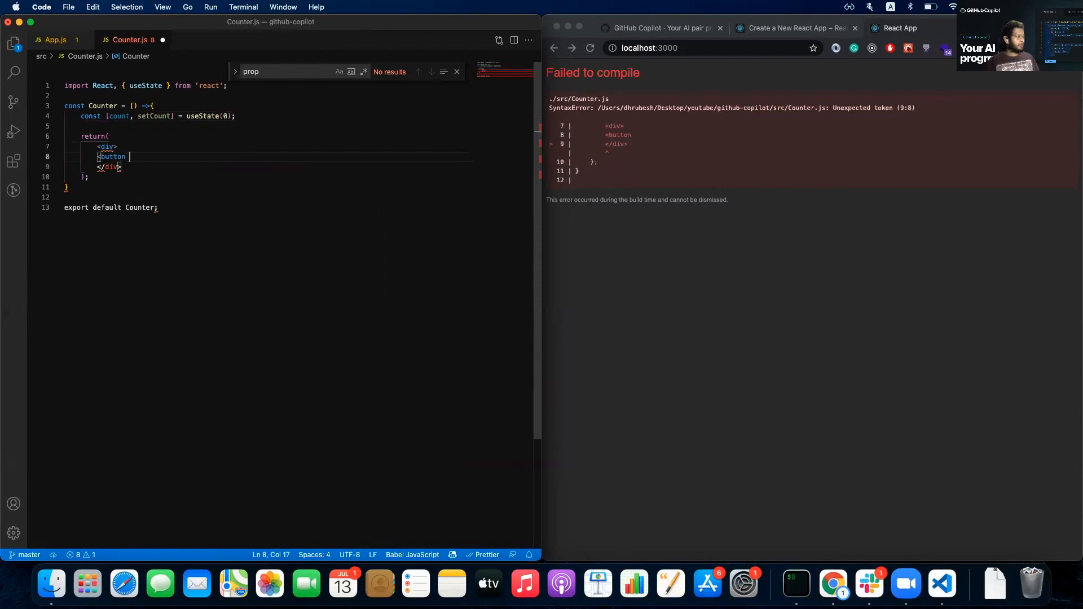
text(onClick={() => setCount(count + 1)}></button>)
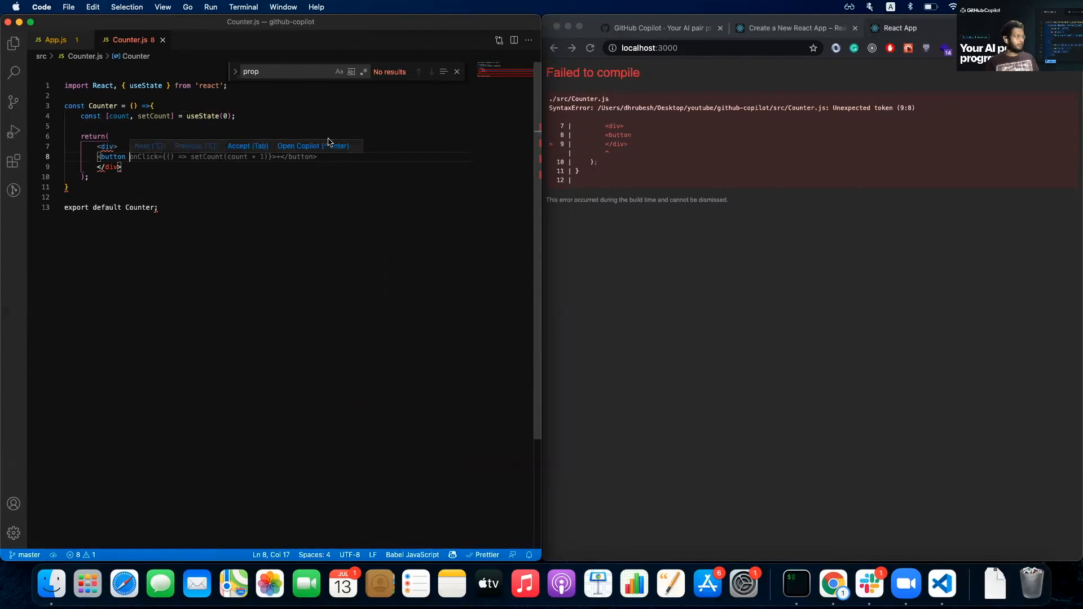
click(315, 146)
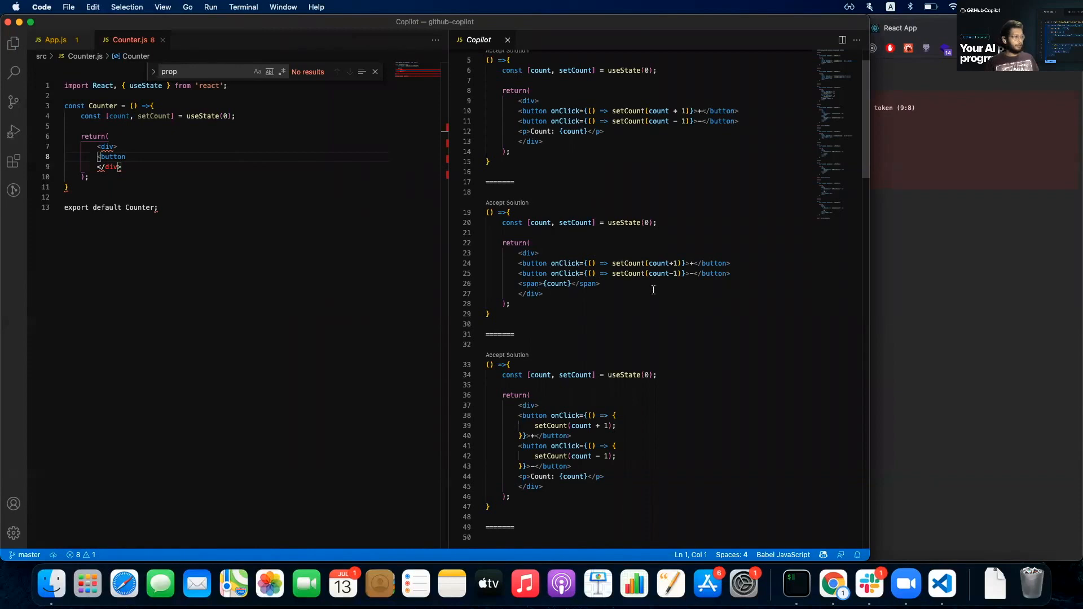
scroll(down, 3)
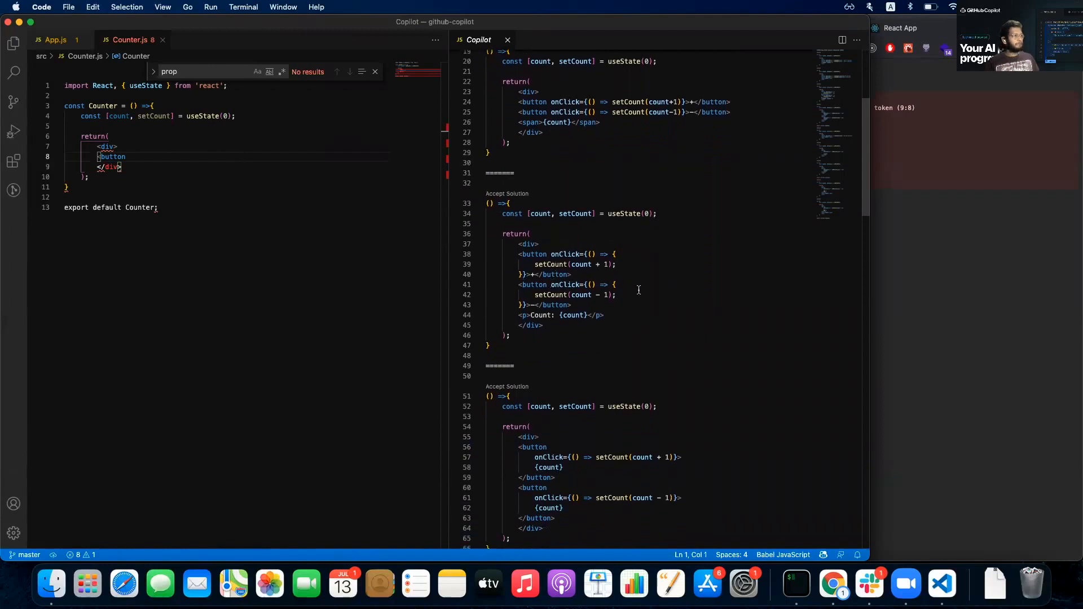
scroll(down, 3)
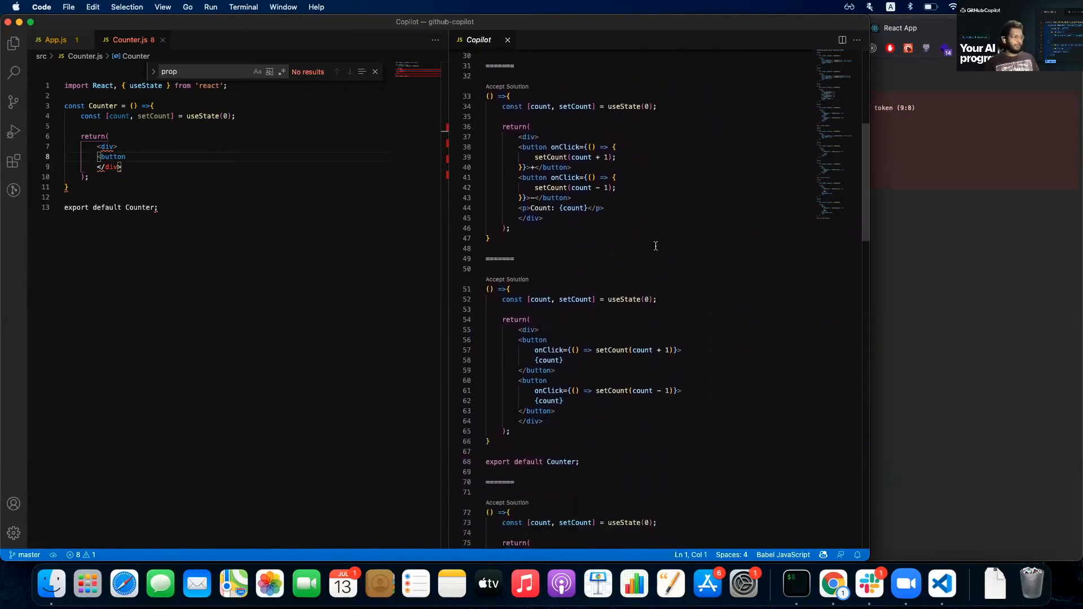
scroll(down, 3)
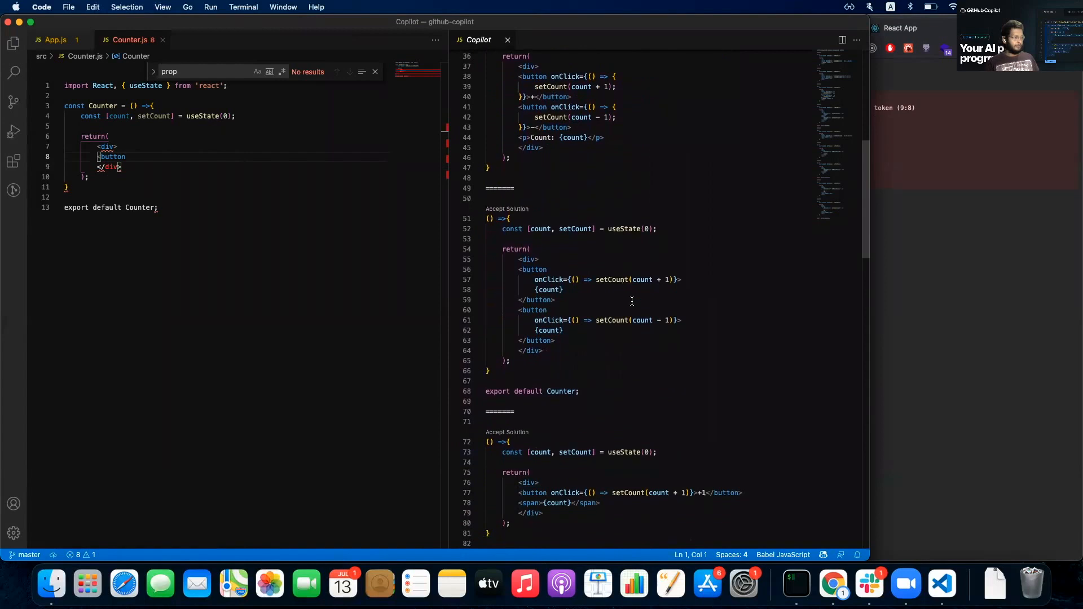
scroll(down, 3)
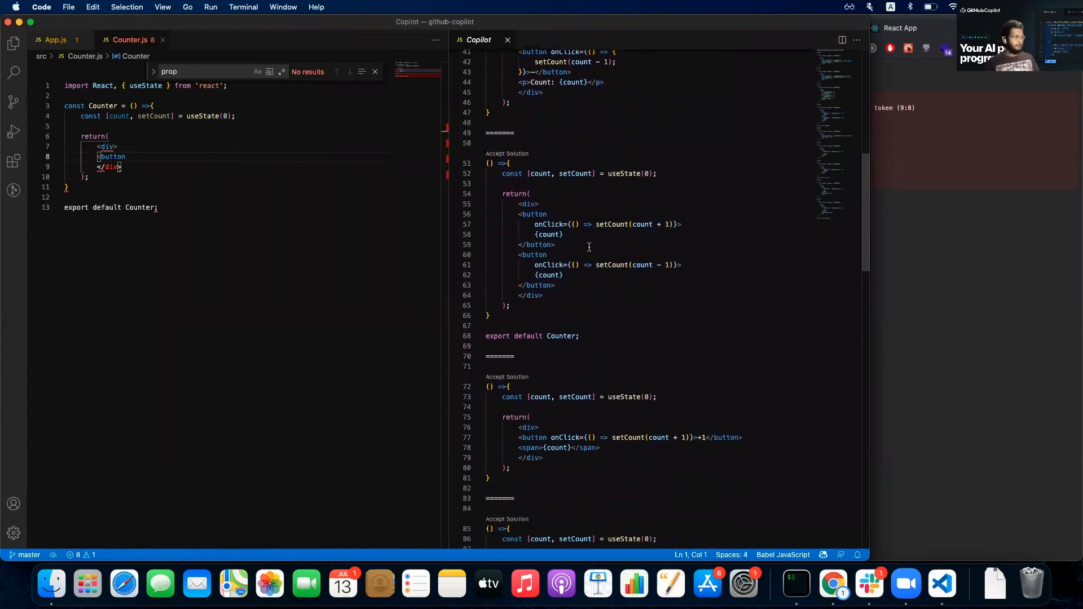
scroll(down, 3)
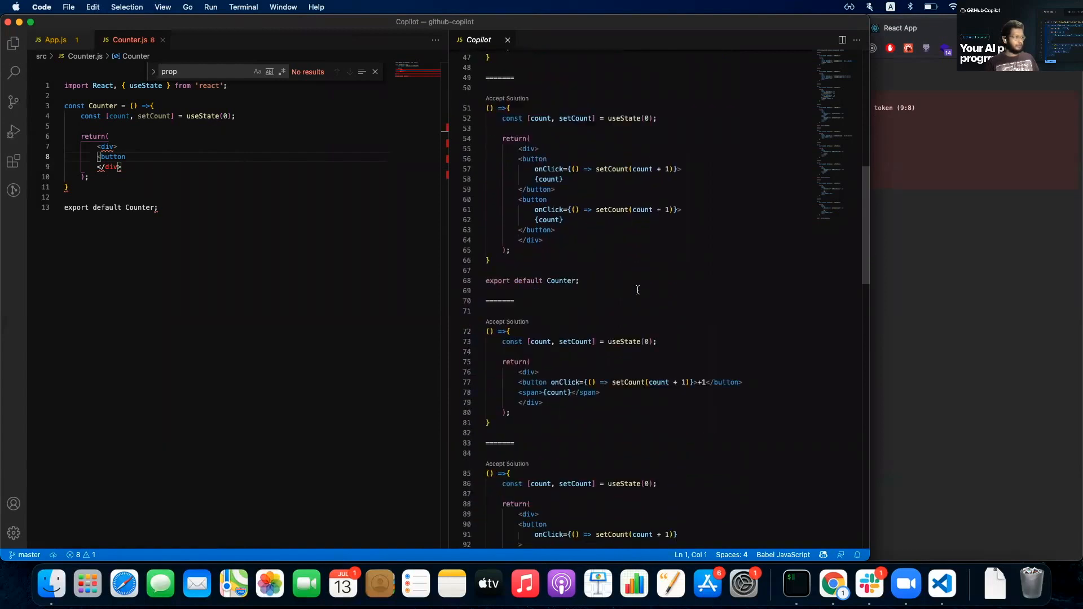
scroll(down, 3)
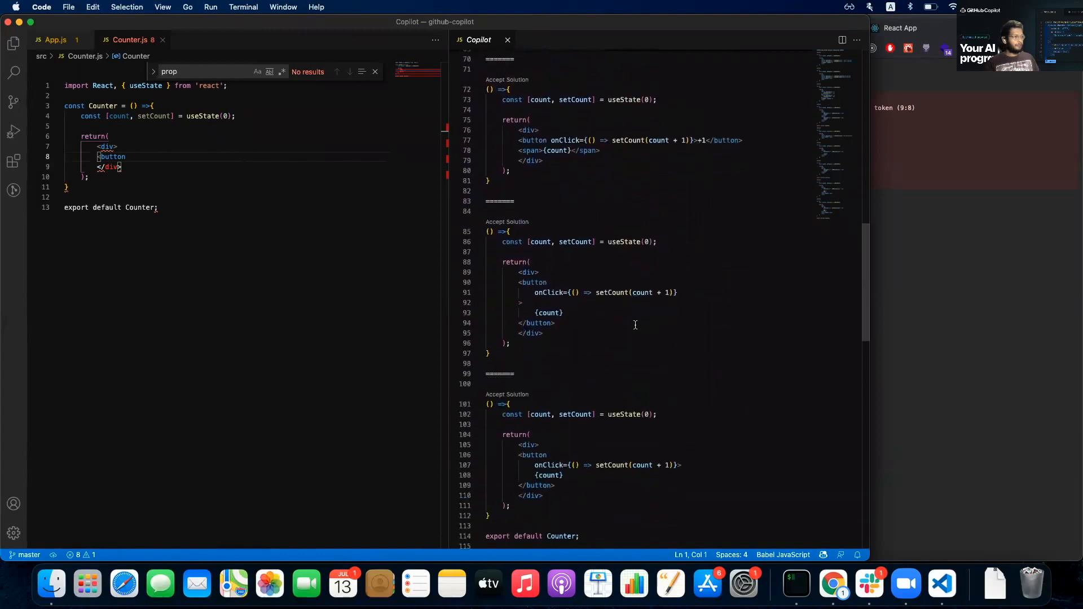
scroll(down, 3)
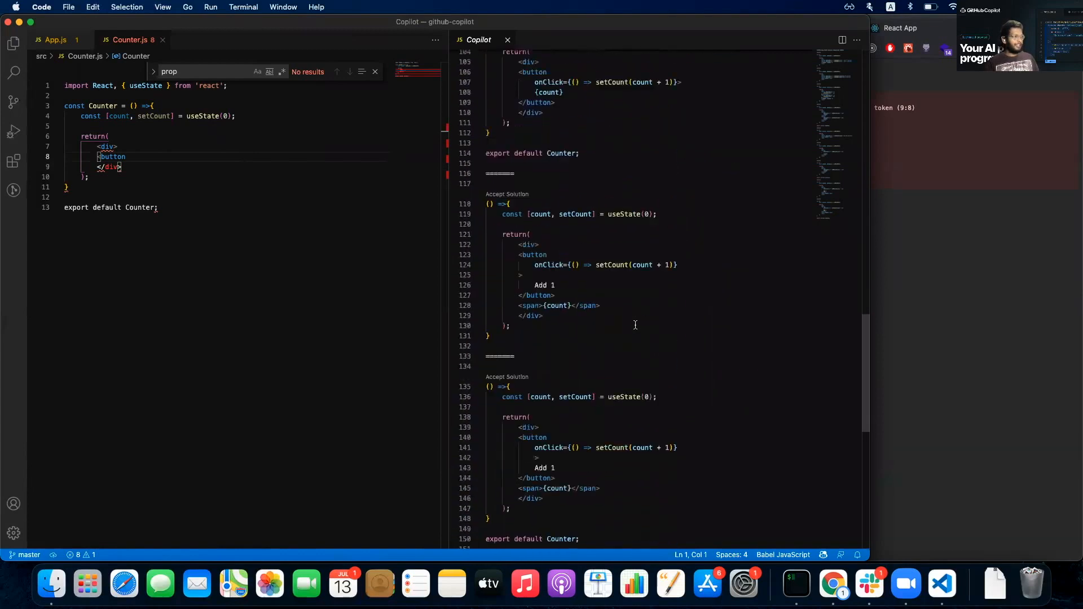
scroll(down, 3)
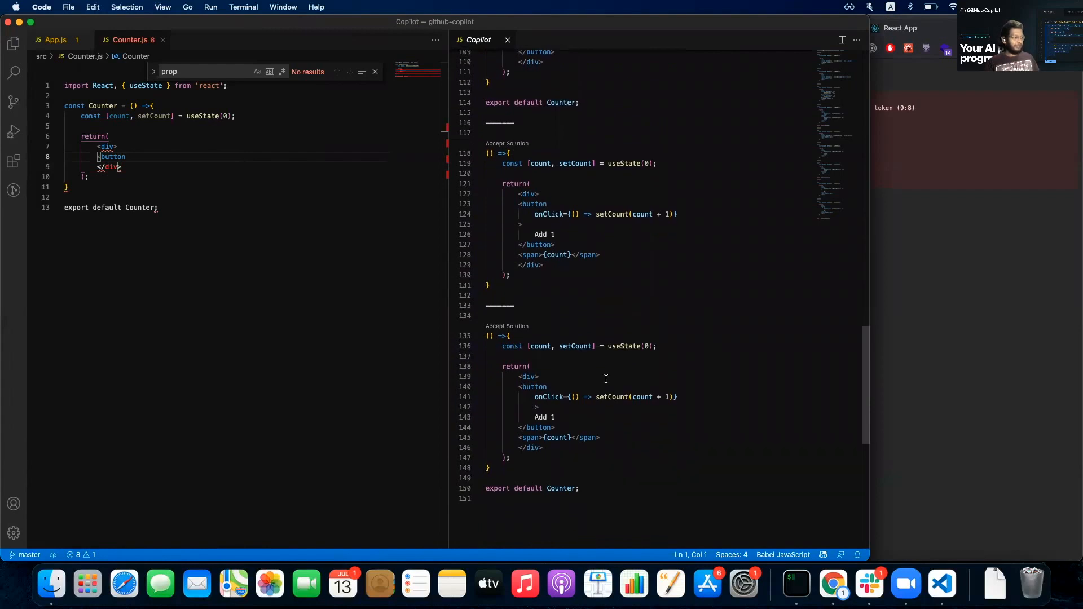
mouse_move(606, 436)
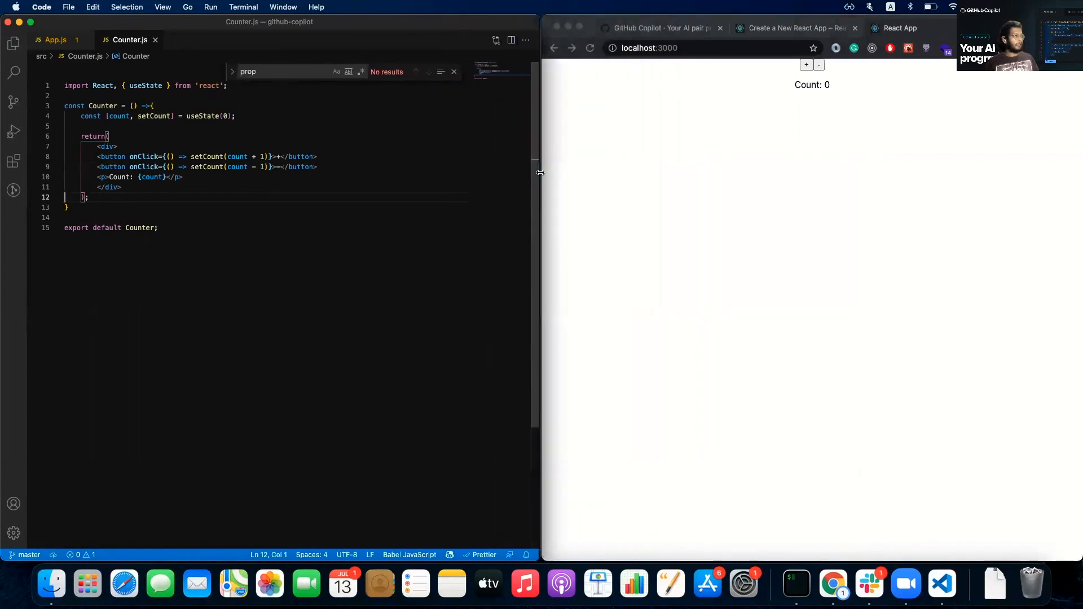
Increment the browser counter with the + button so it reads 'Count: 1'
click(805, 66)
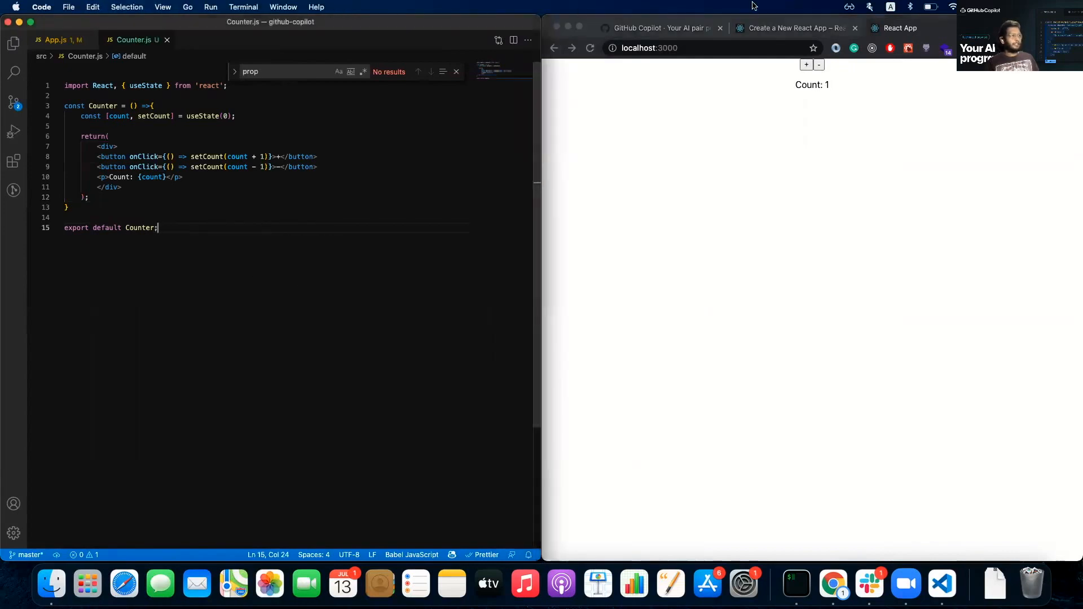
mouse_move(167, 328)
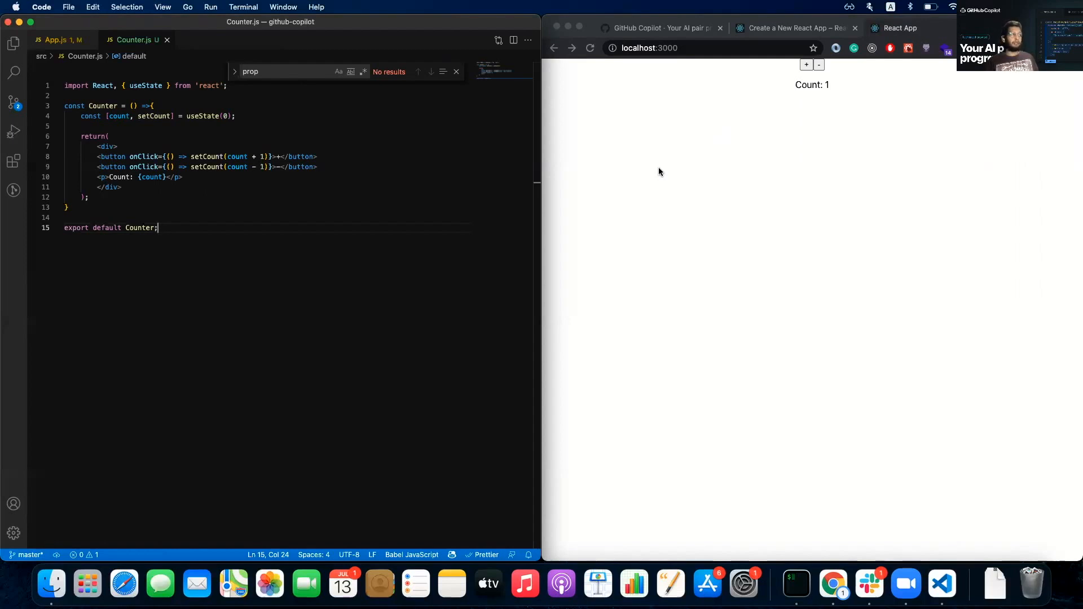
mouse_move(670, 140)
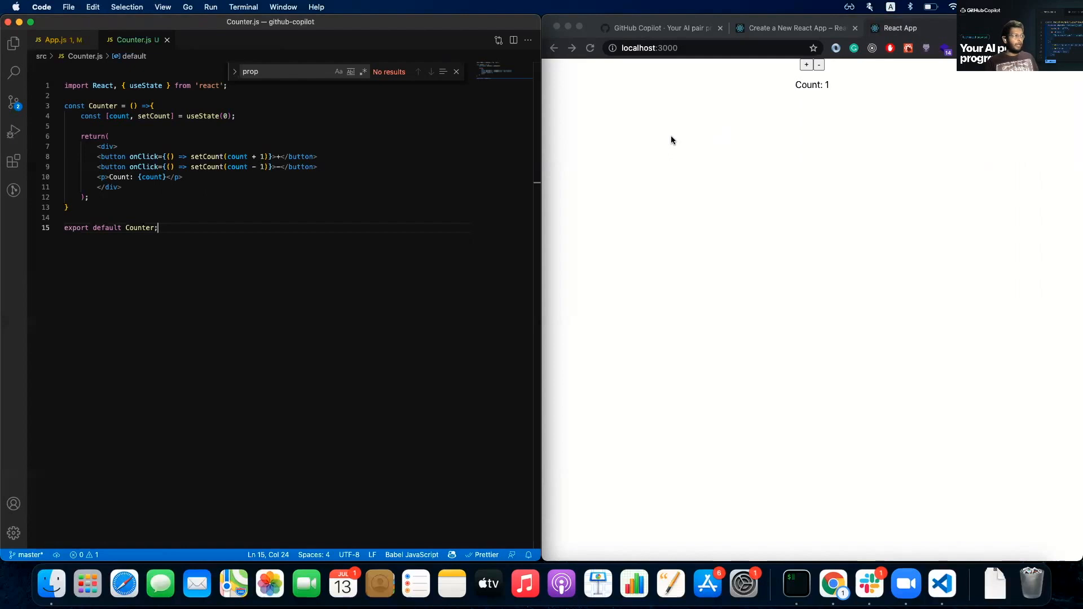